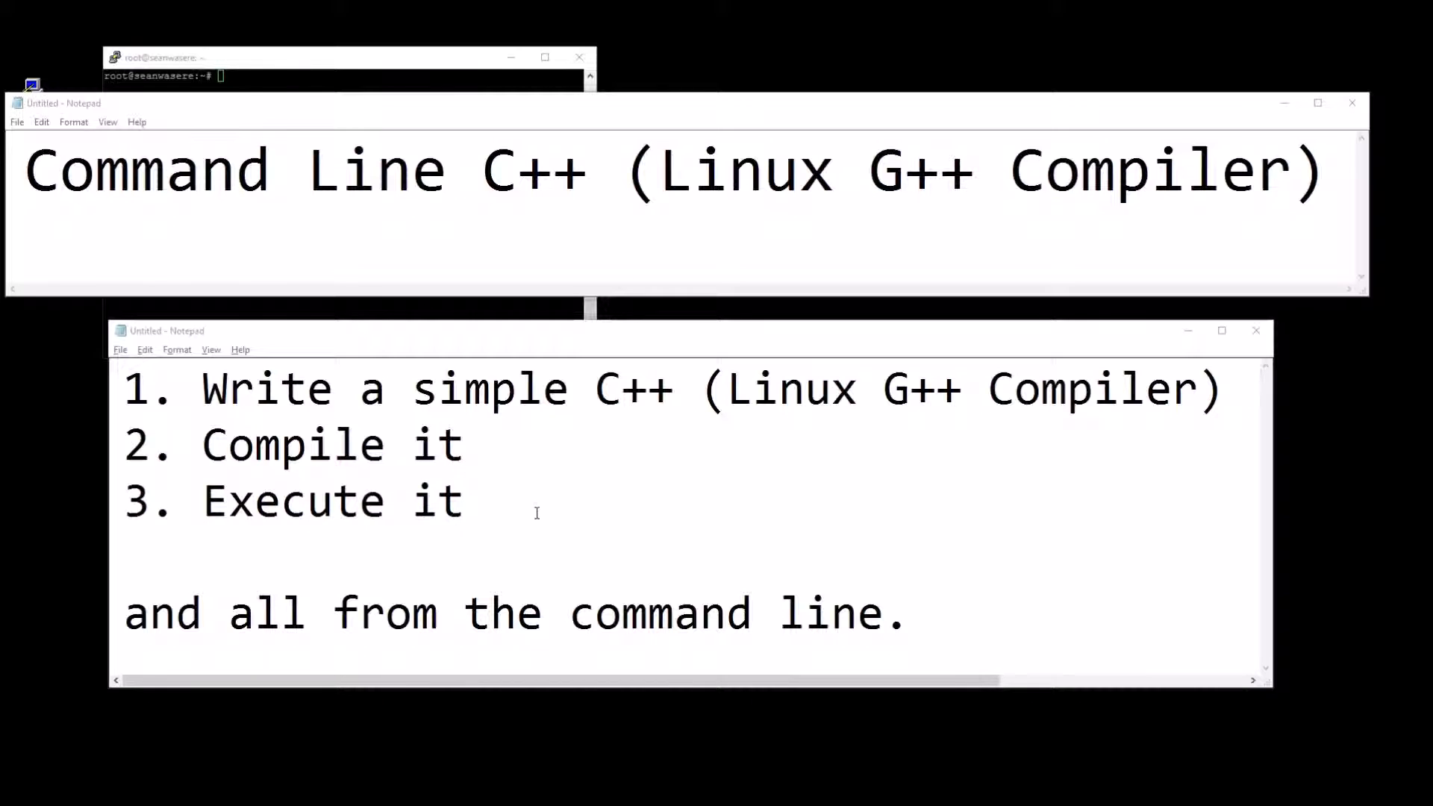
mouse_move(755, 579)
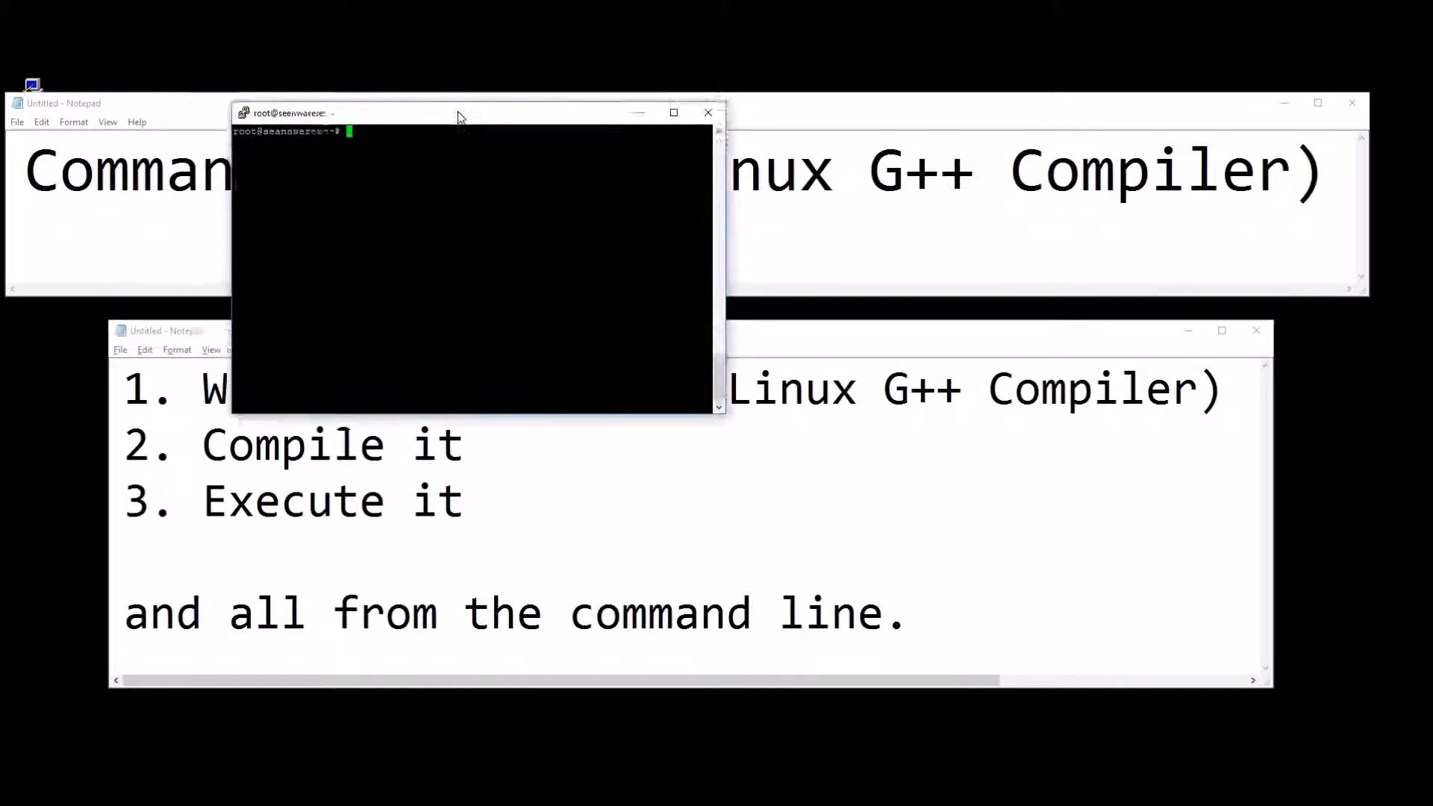
Step: Move the PuTTY terminal window down over the Notepad tutorial notes
drag(457, 112, 540, 148)
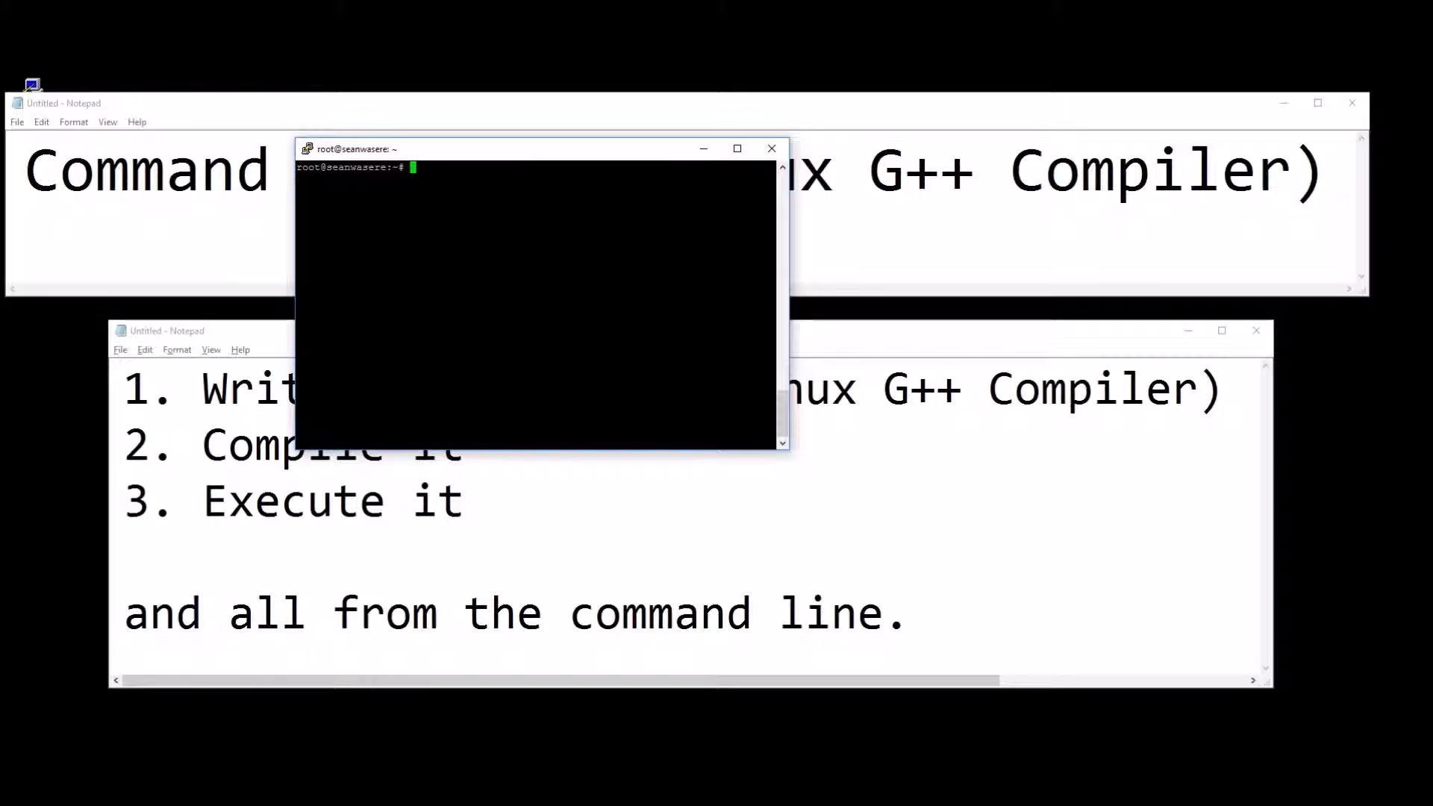
Step: Install the g++ compiler with sudo apt-get install g++ and maximize the terminal
text(g++)
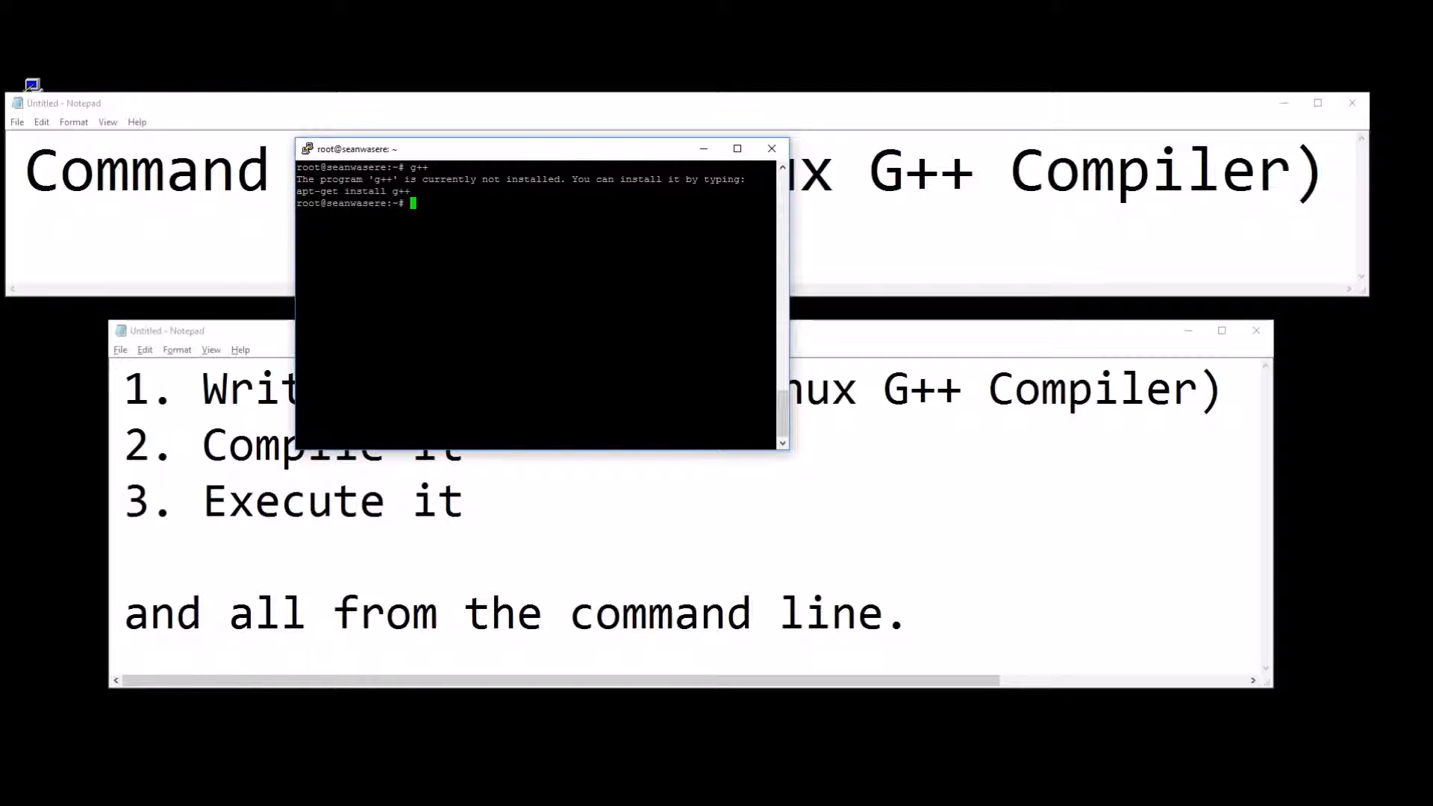
text(sudo)
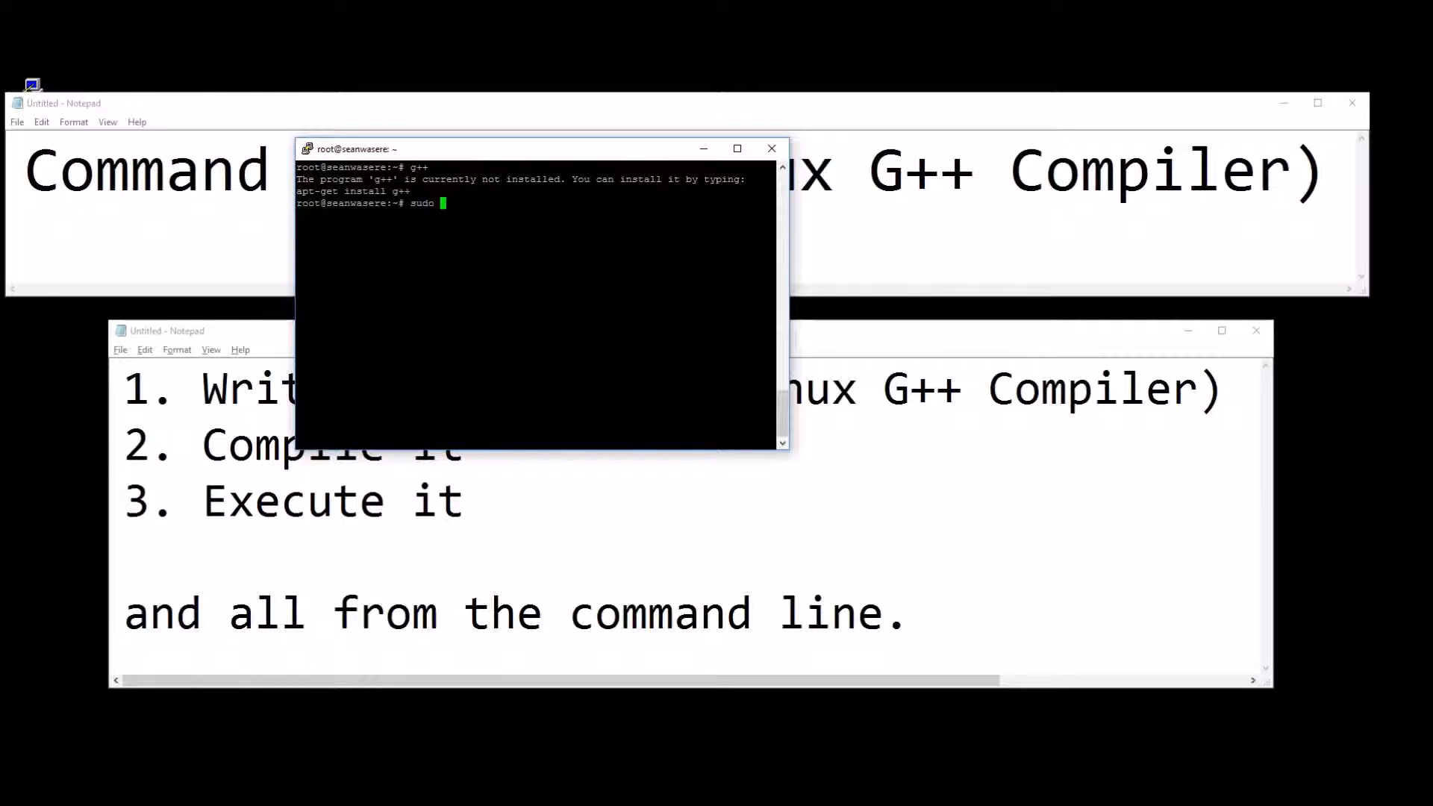
text(apt-)
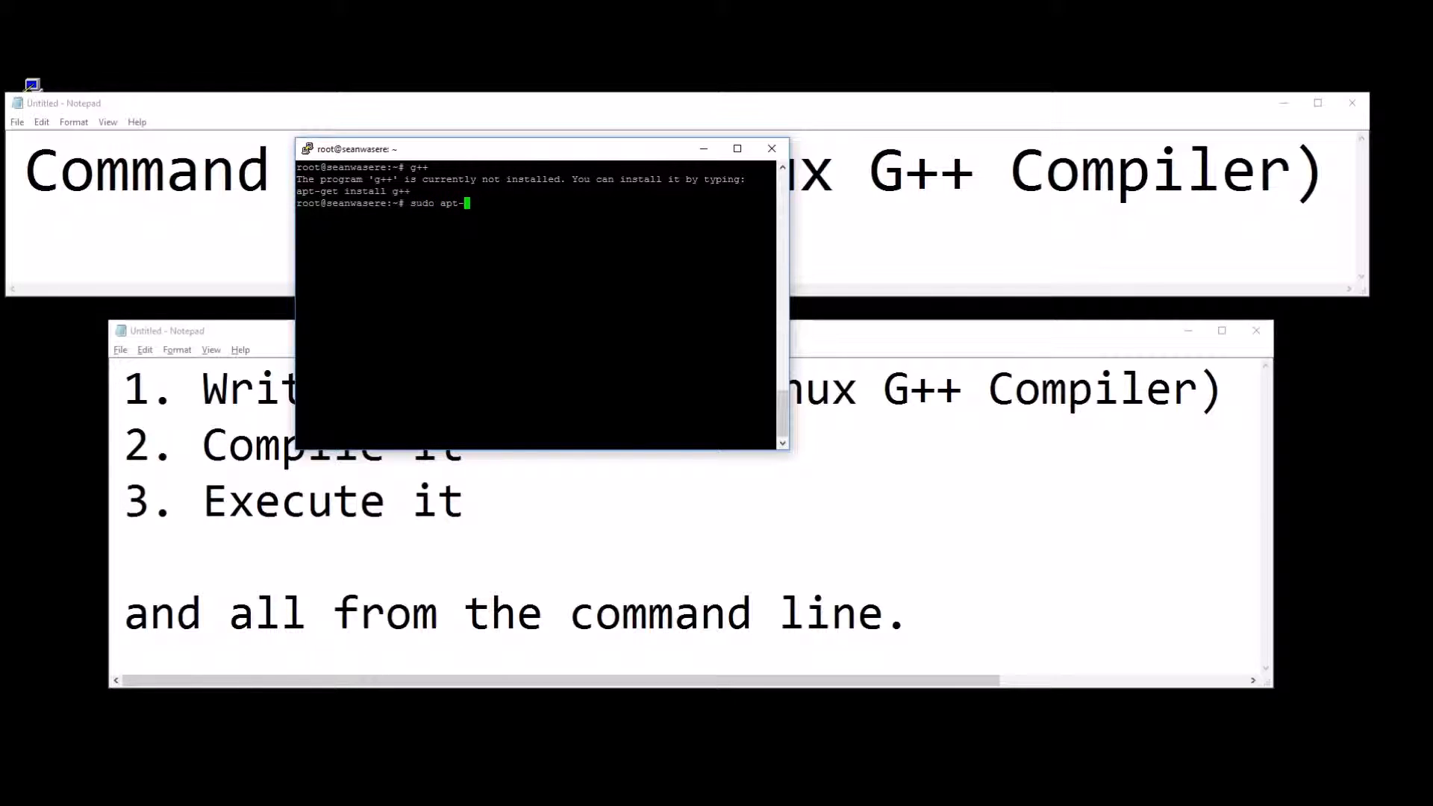
text(get insc)
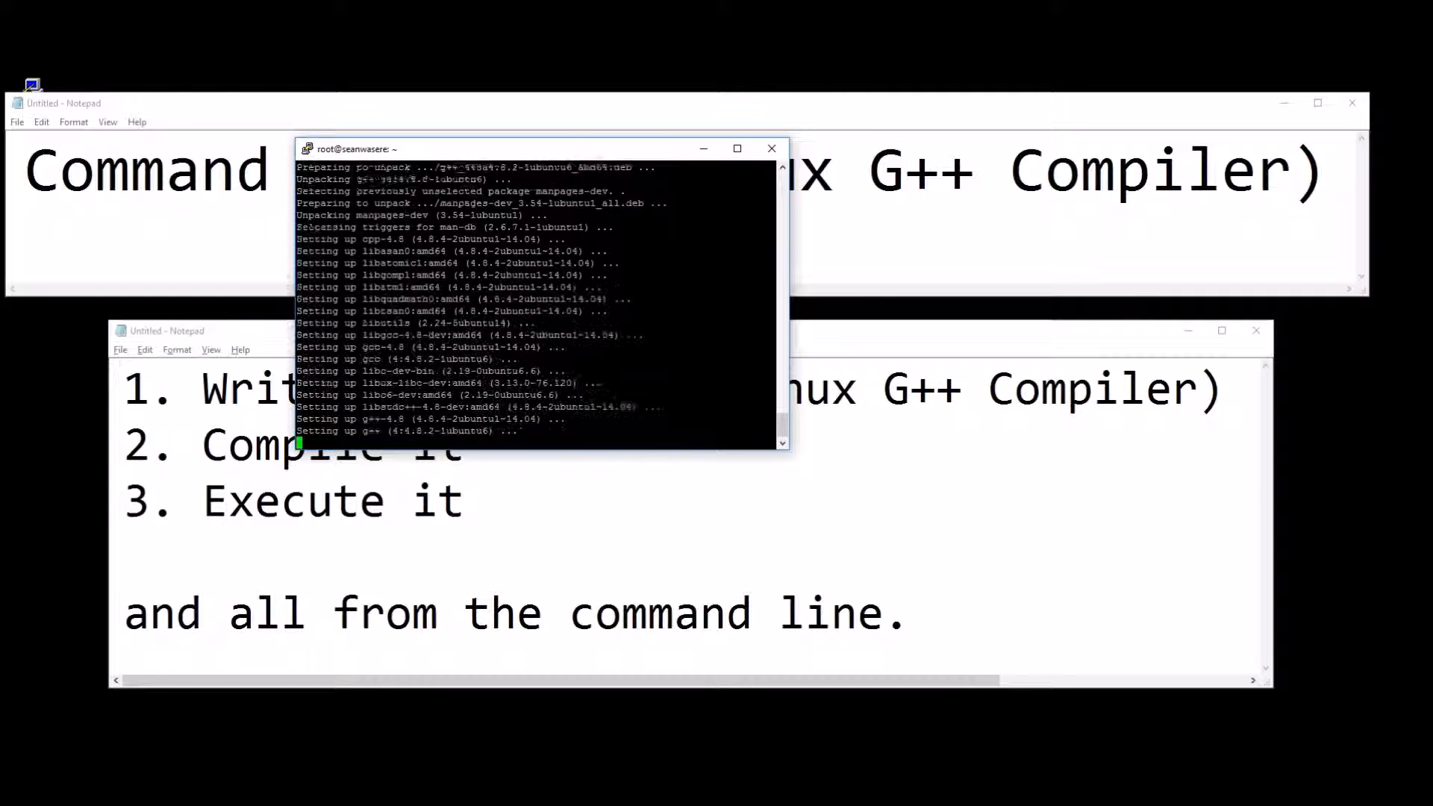
click(737, 148)
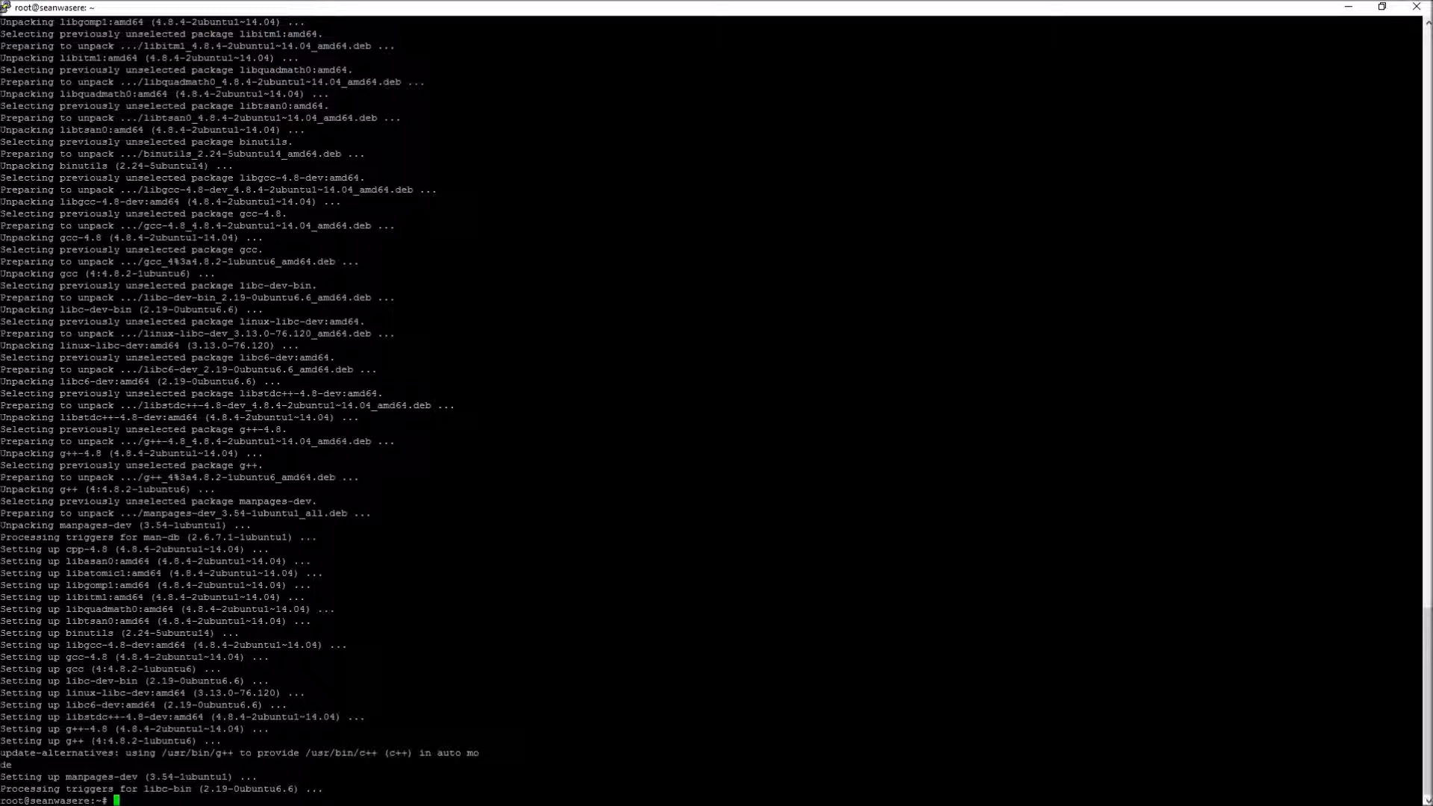
Step: Create cppDemo.cpp in vim and enter insert mode on the empty buffer
text(vim)
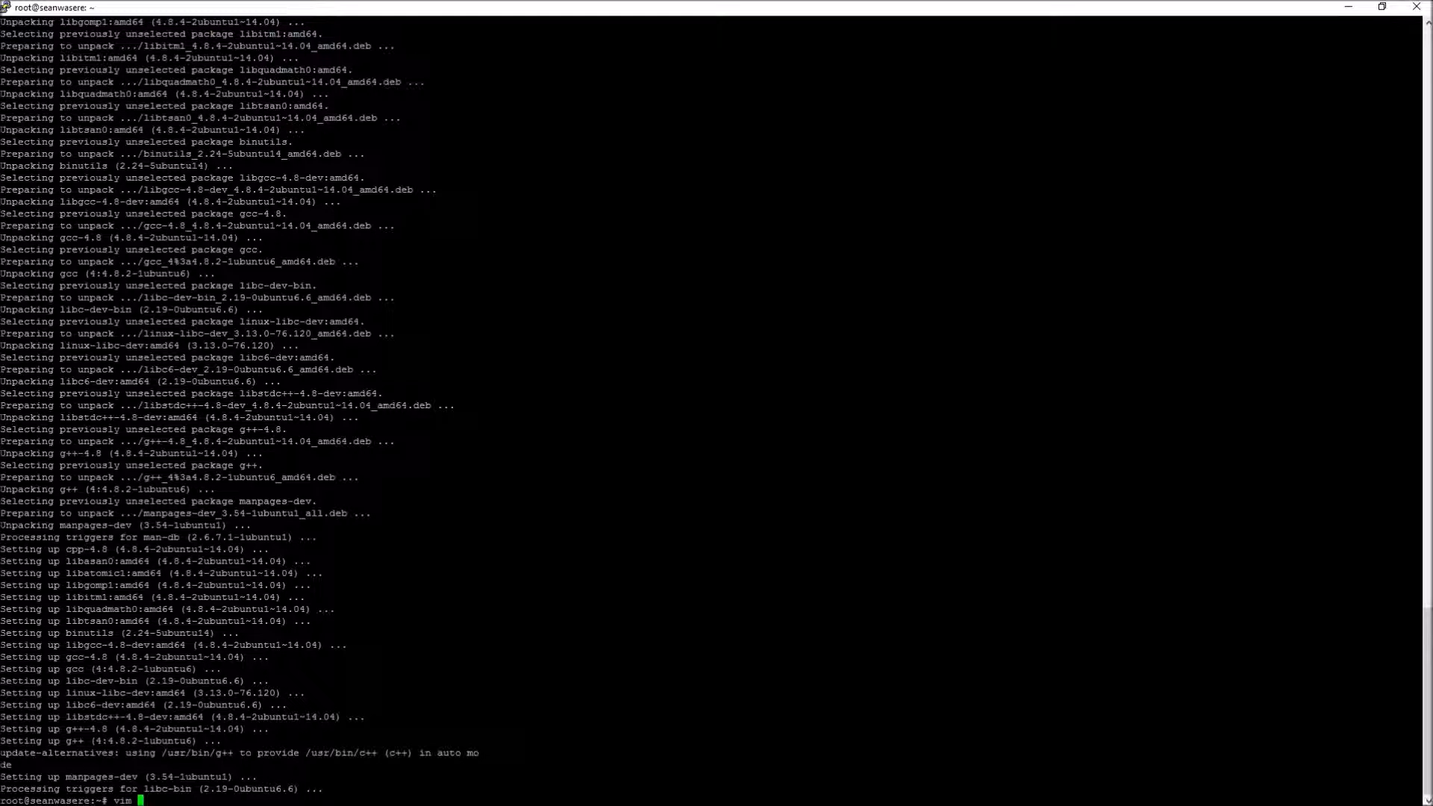
text(cppDemo)
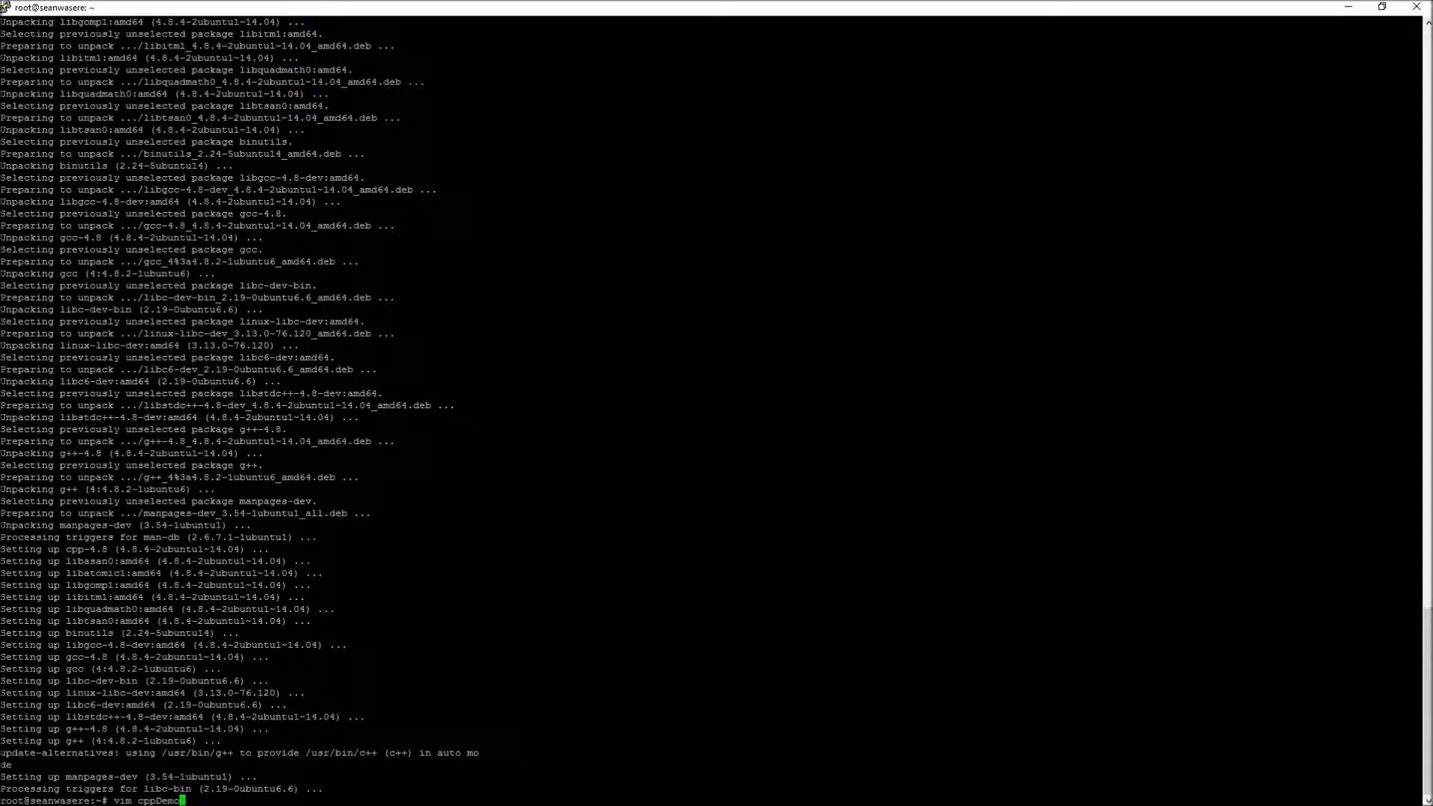
text(.cpp)
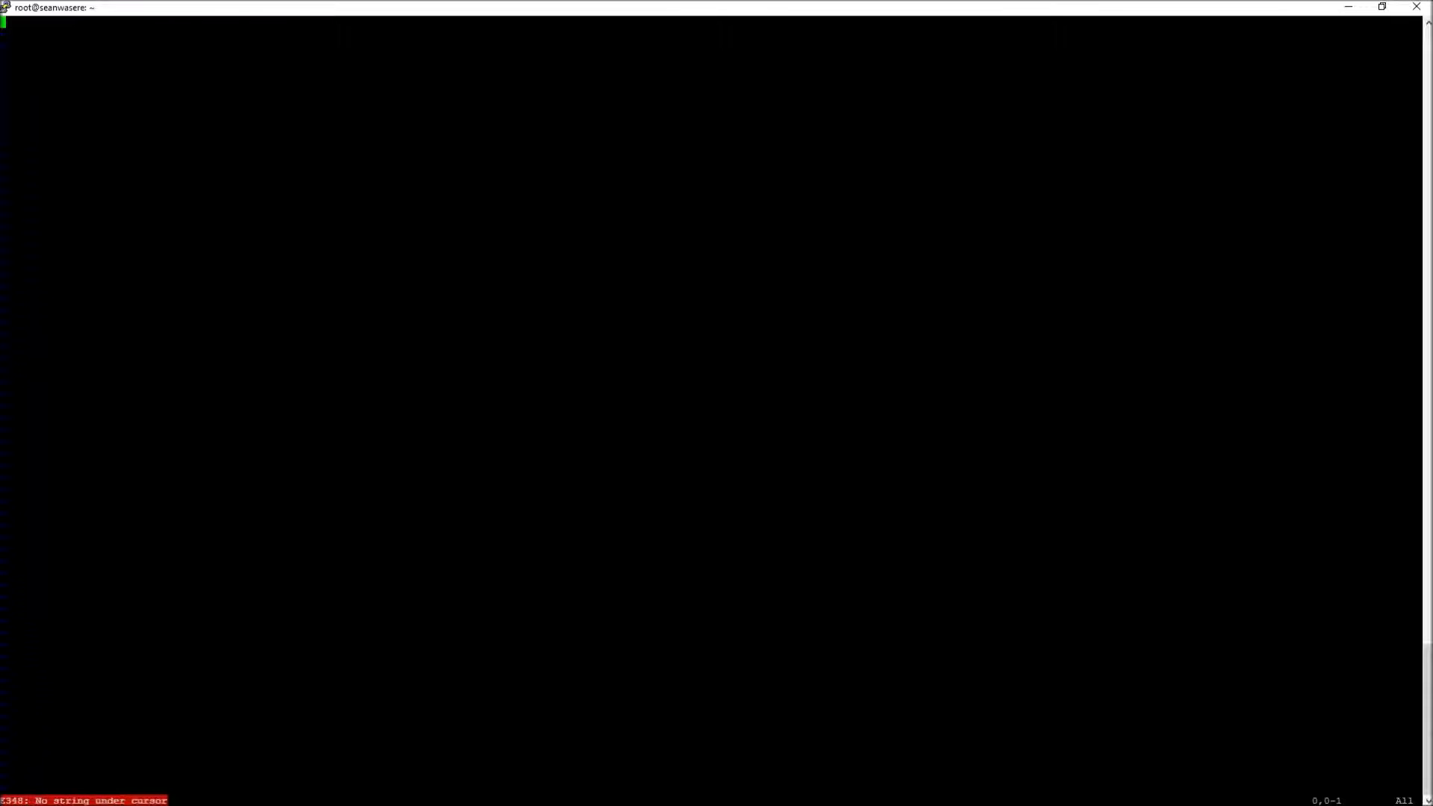
key(i)
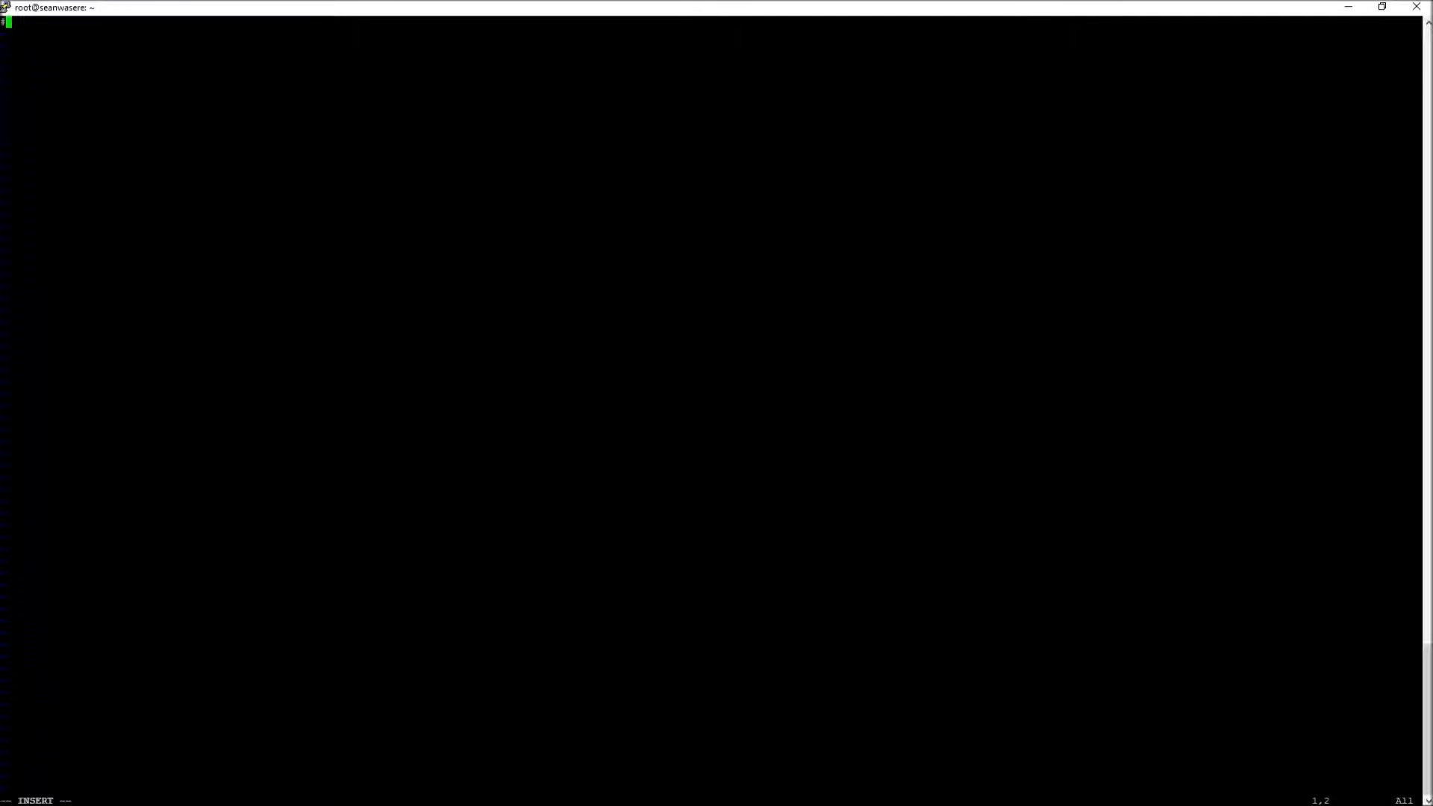
Step: Write the #include <iostream> and #include <string> lines
text(#include)
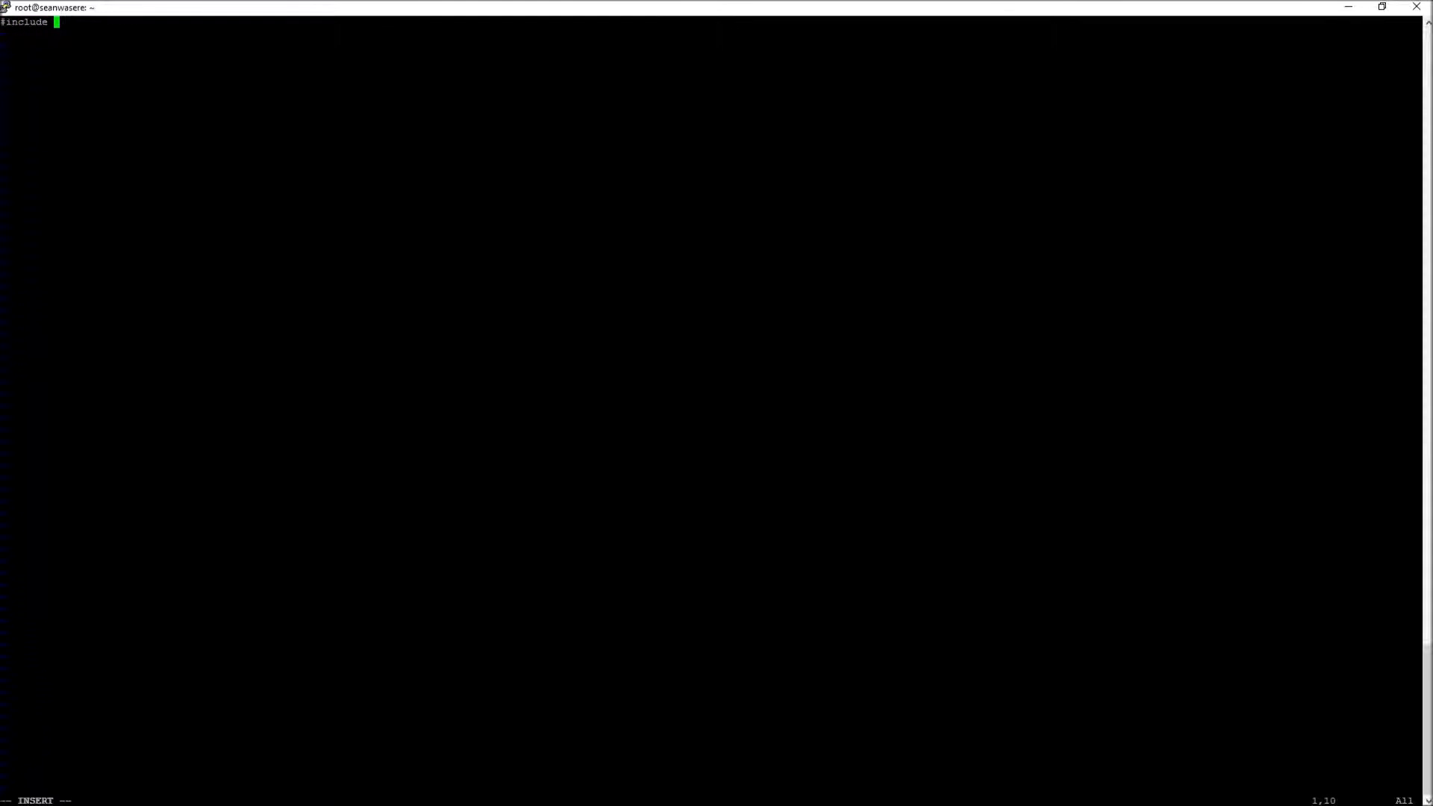
text(<iostream>)
text(#)
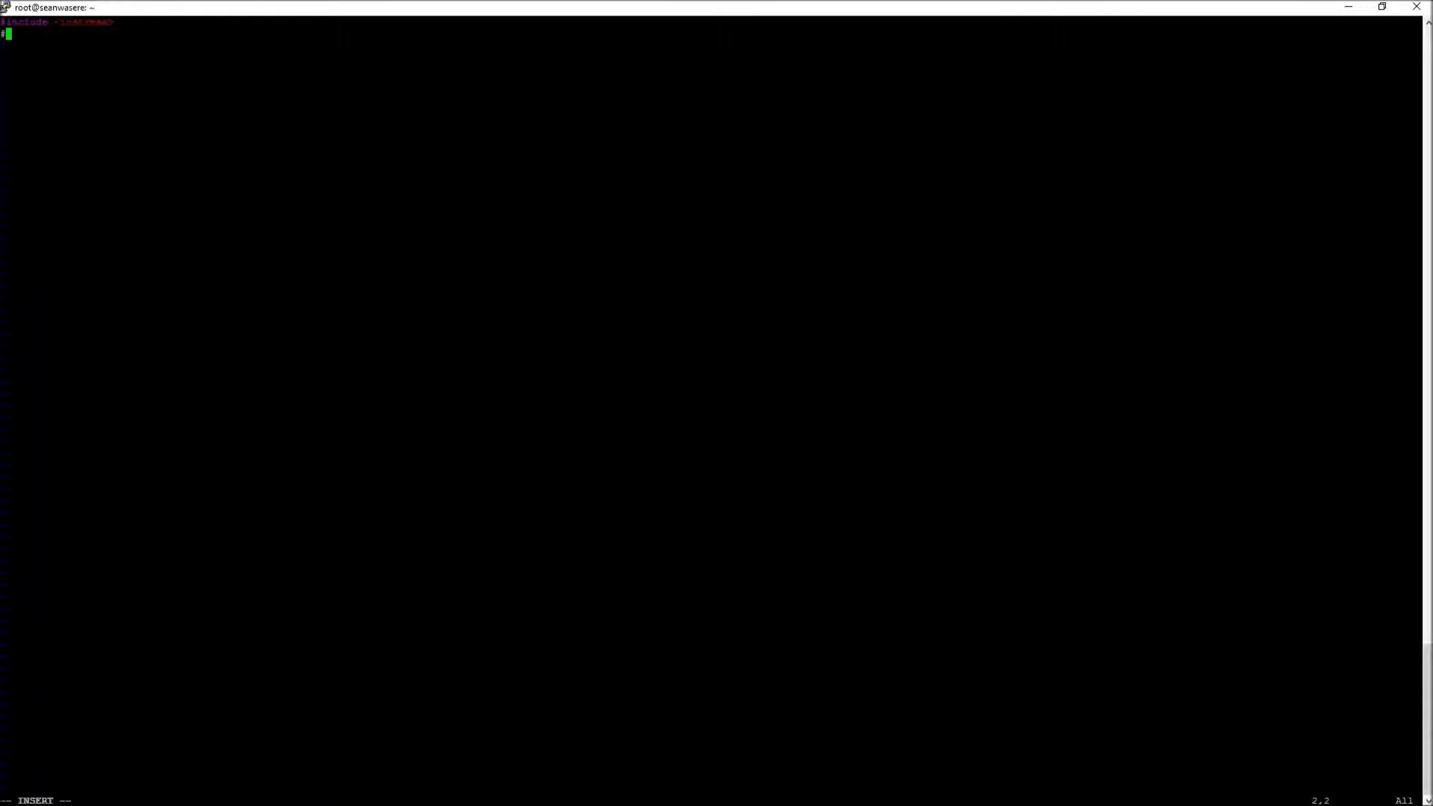
text(in)
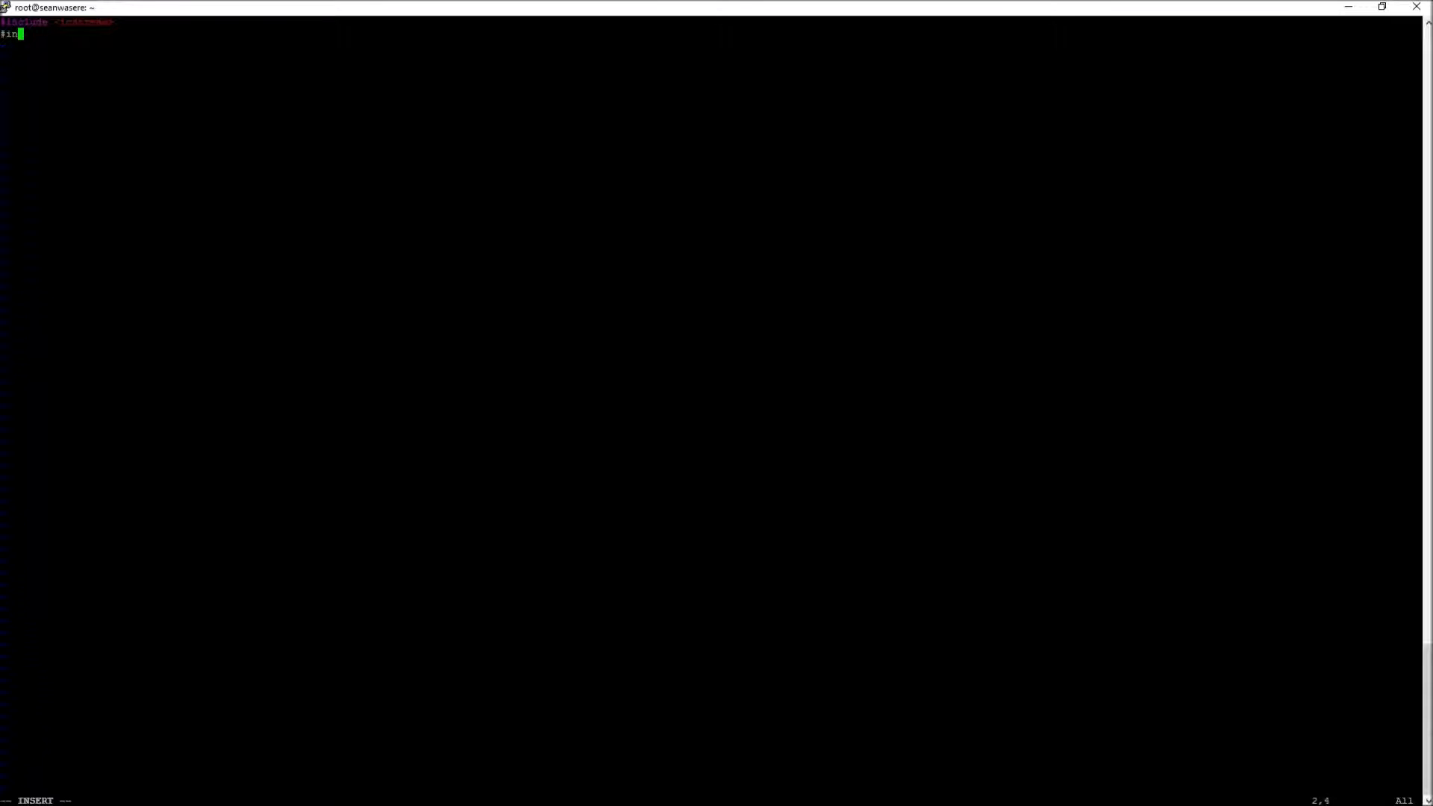
text(nclude <string>)
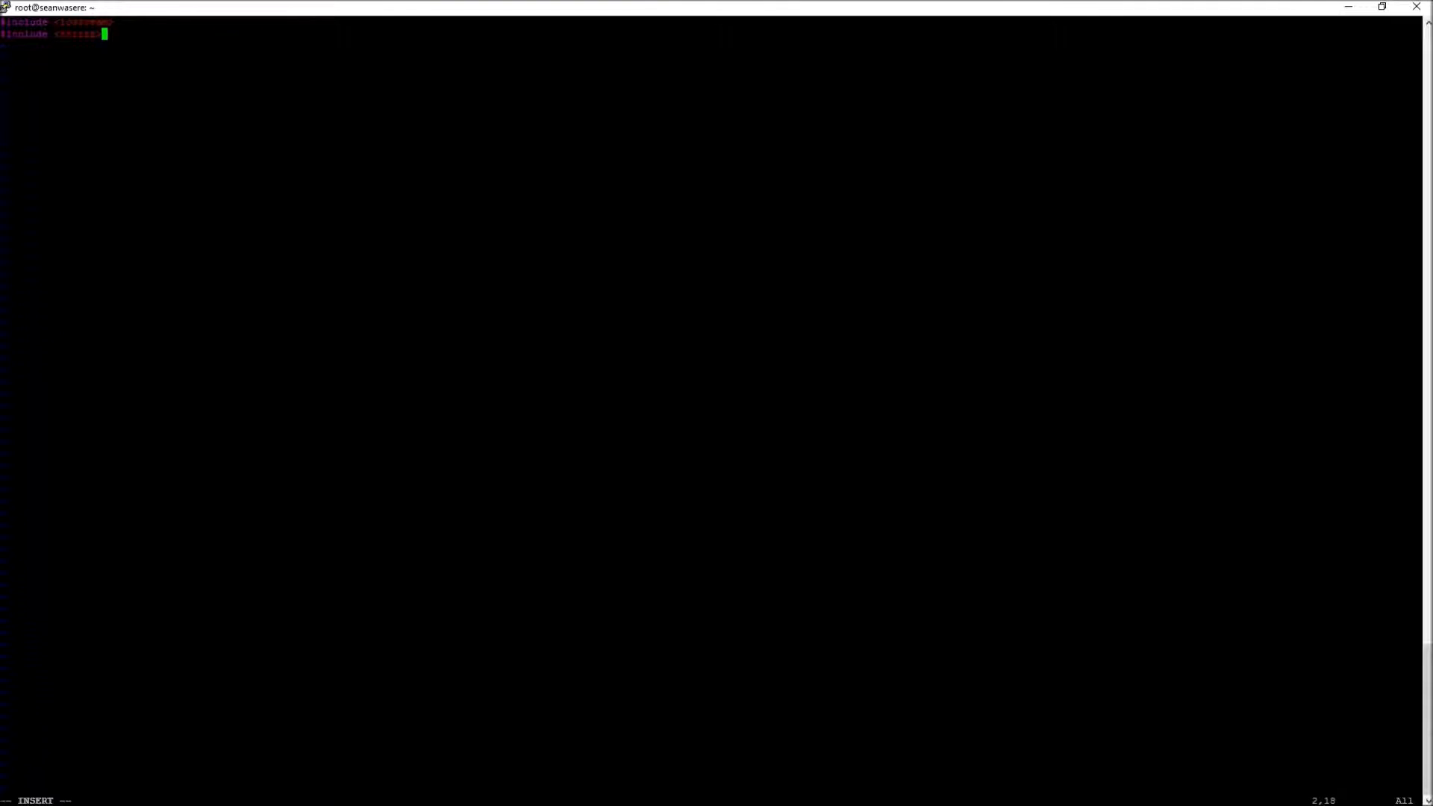
key(enter)
text(usi)
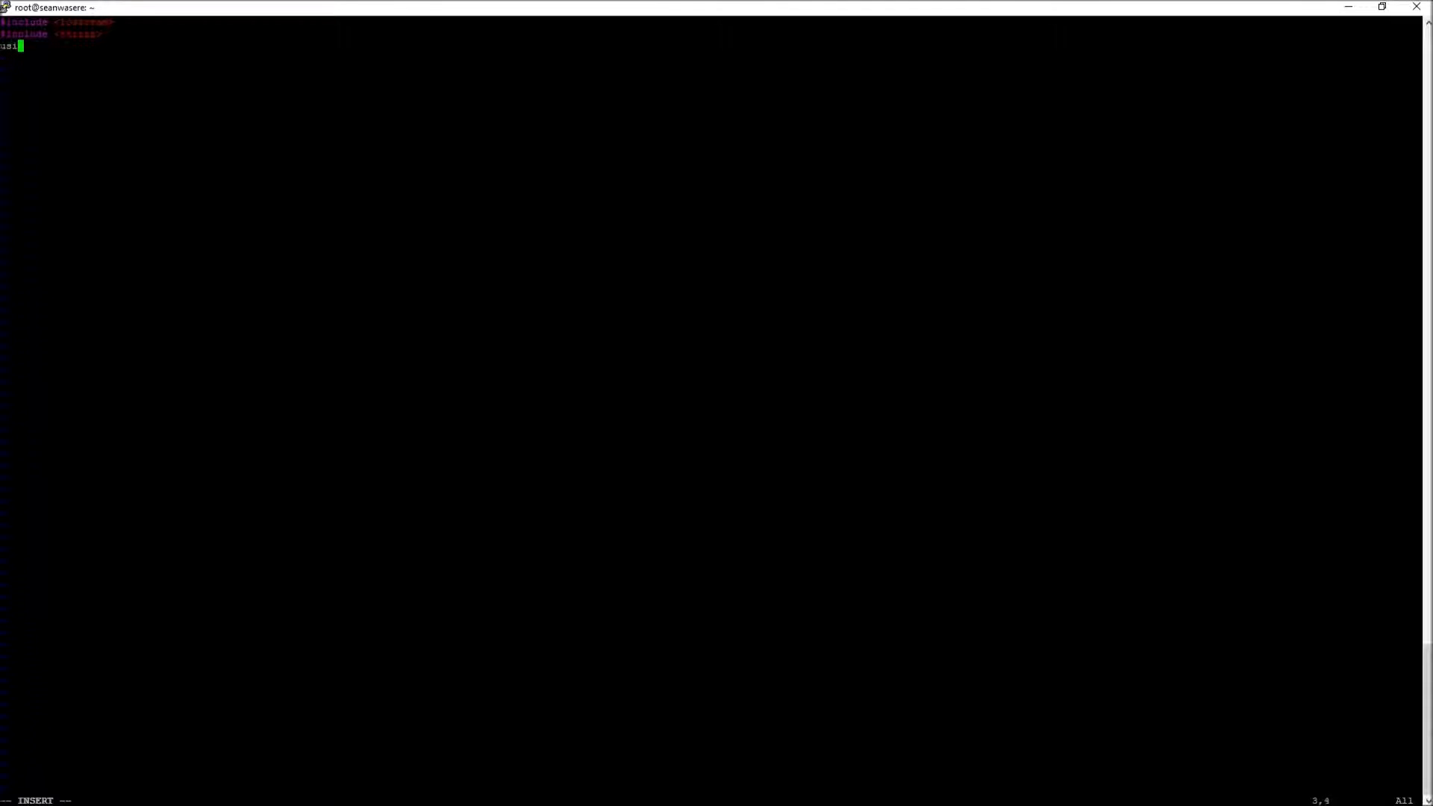
Step: Add using namespace std;, start int main() and begin a cout statement
text(ng)
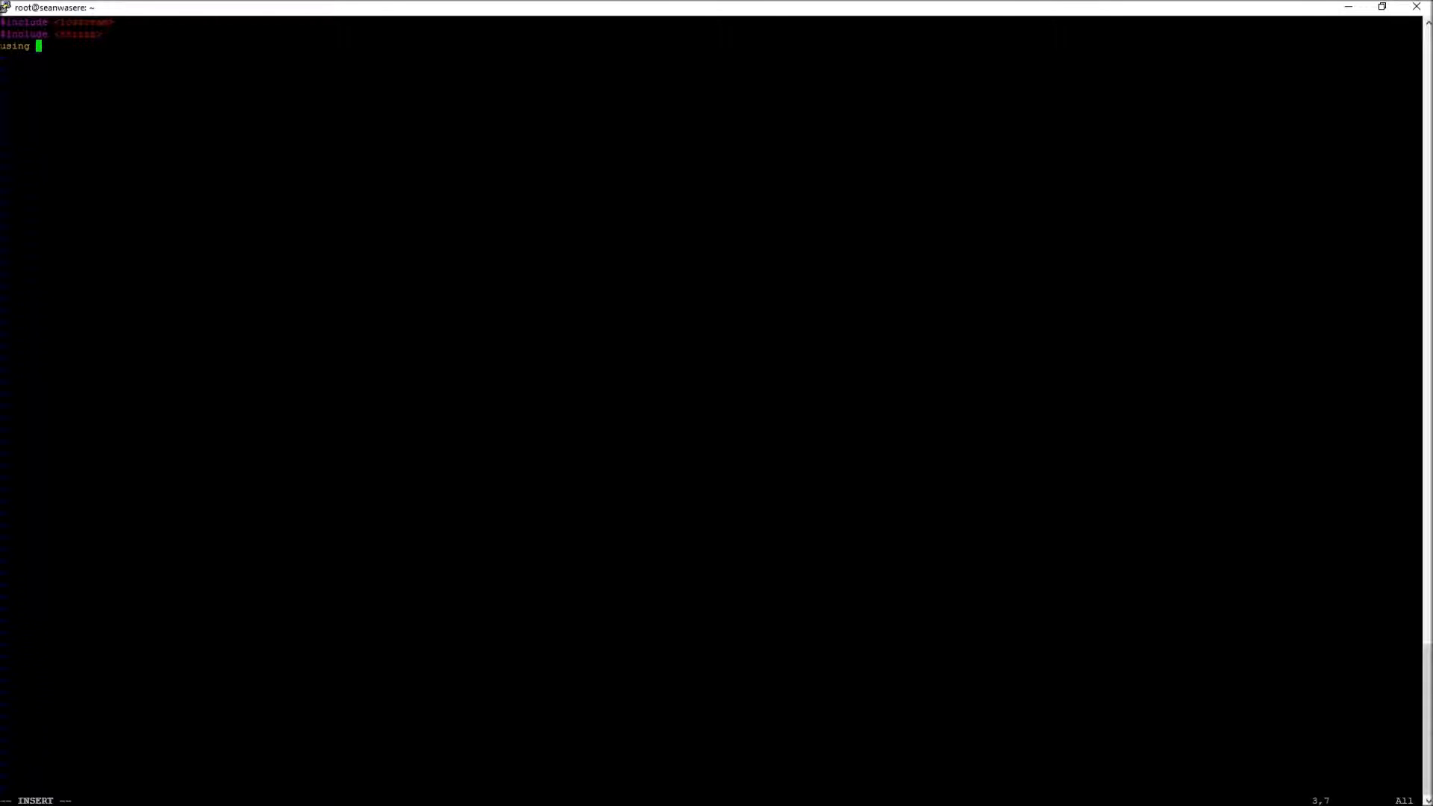
text(name)
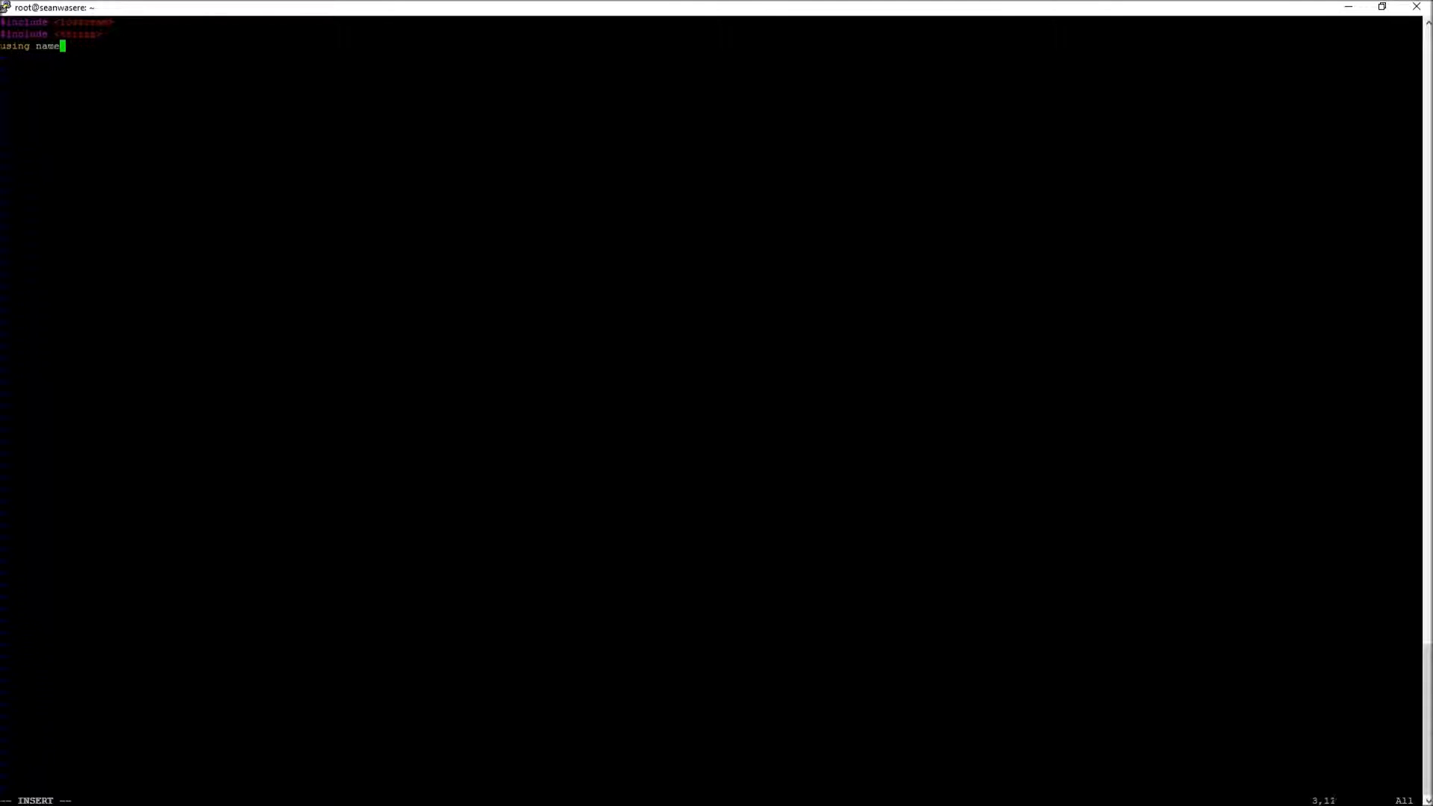
text(space)
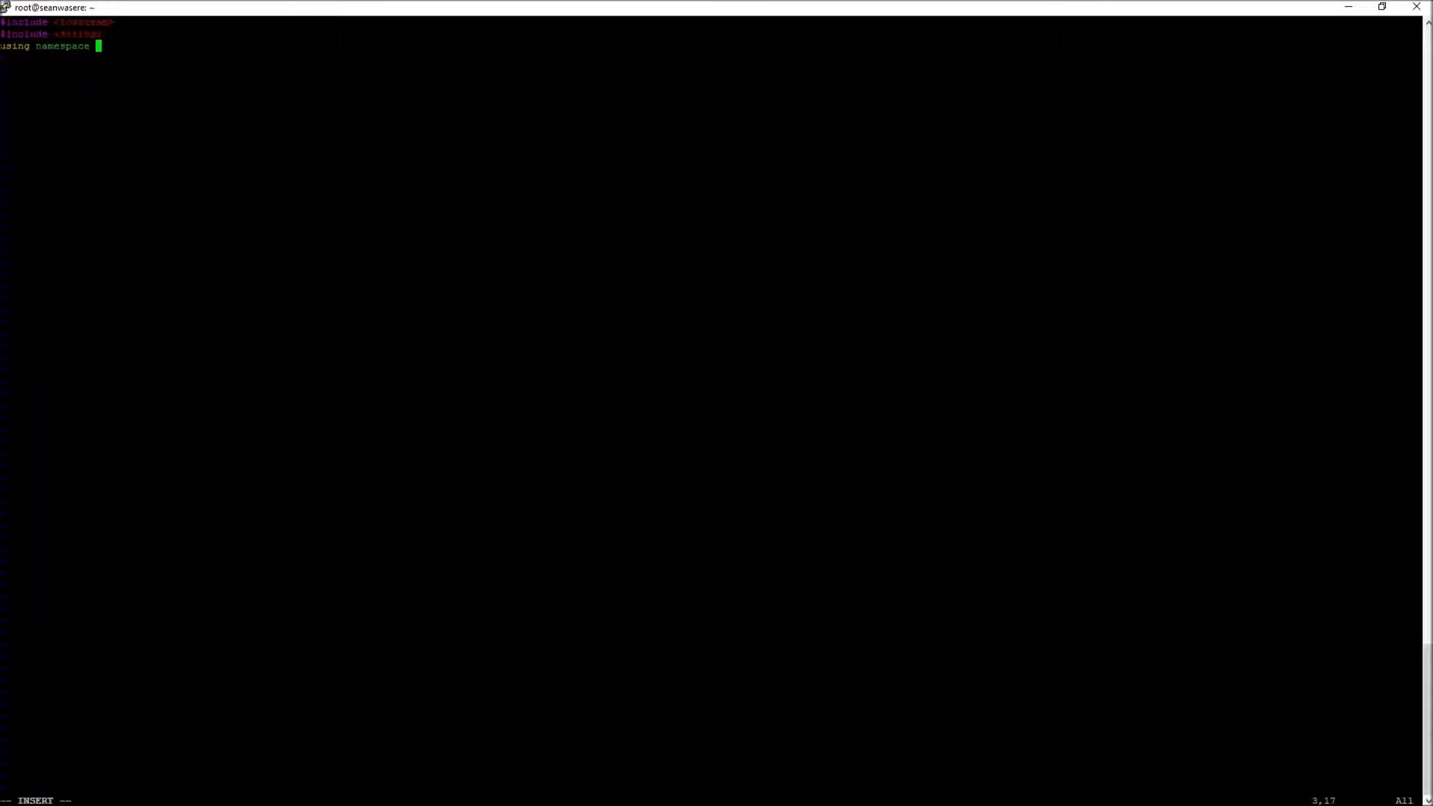
text(std:)
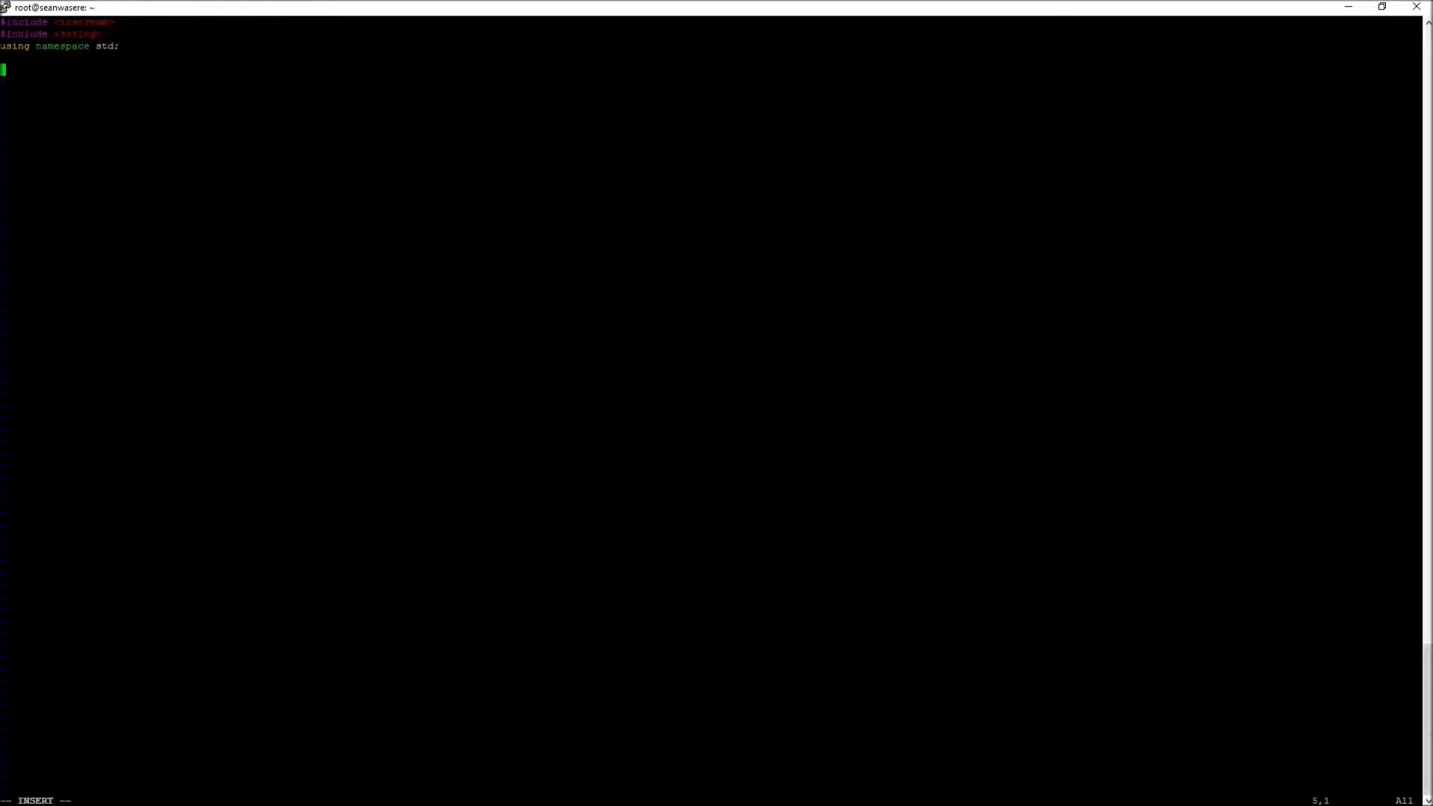
text(int main)
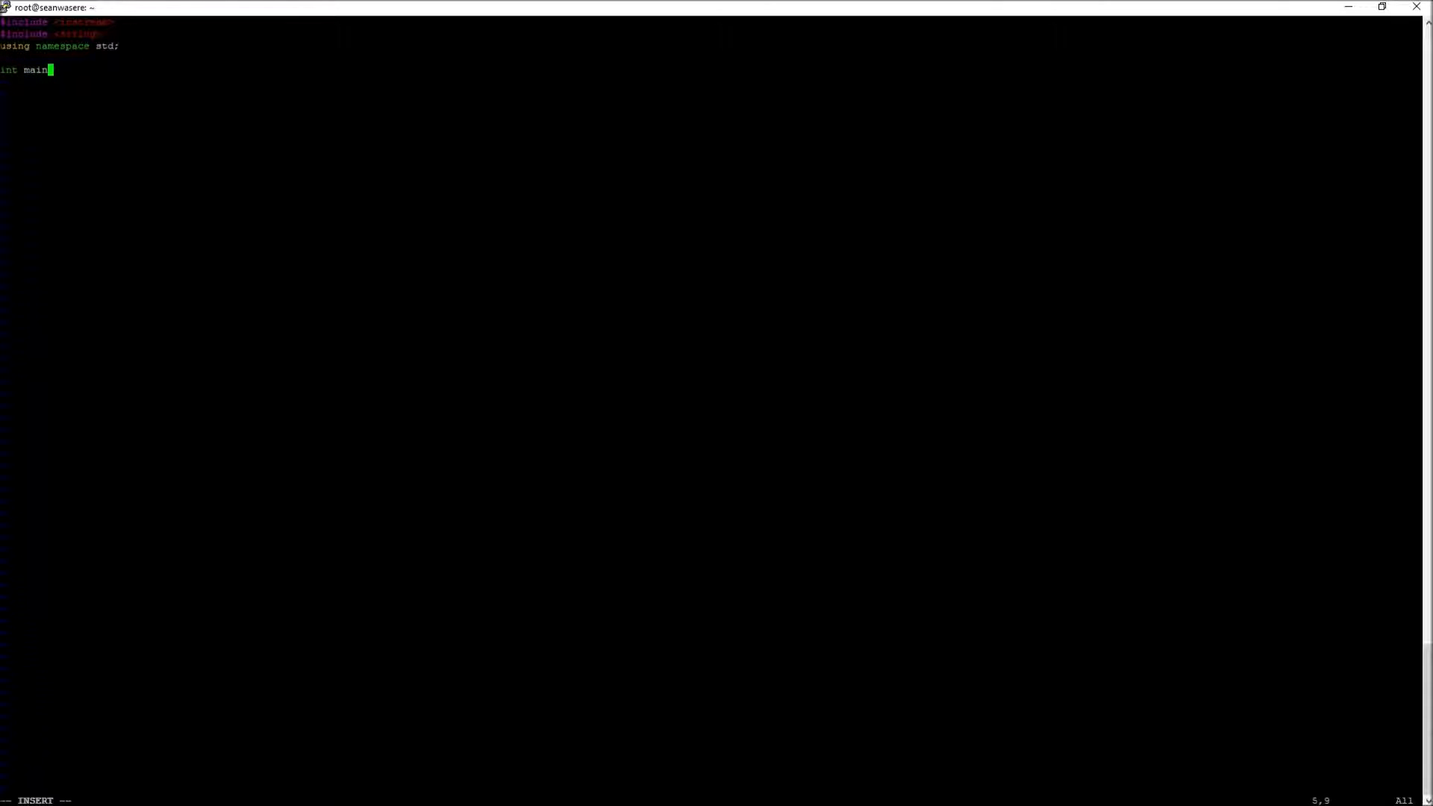
text(())
text({)
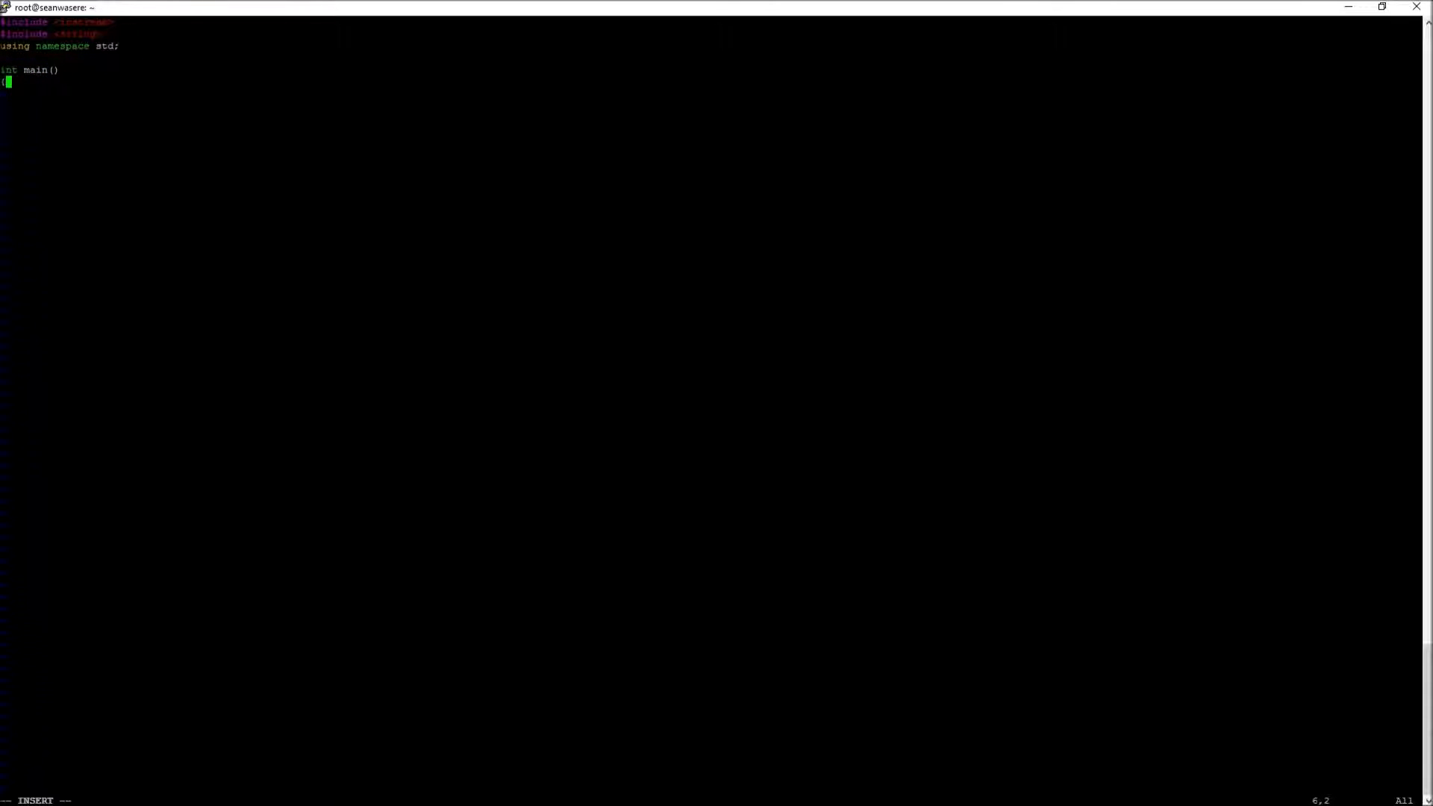
text(cout)
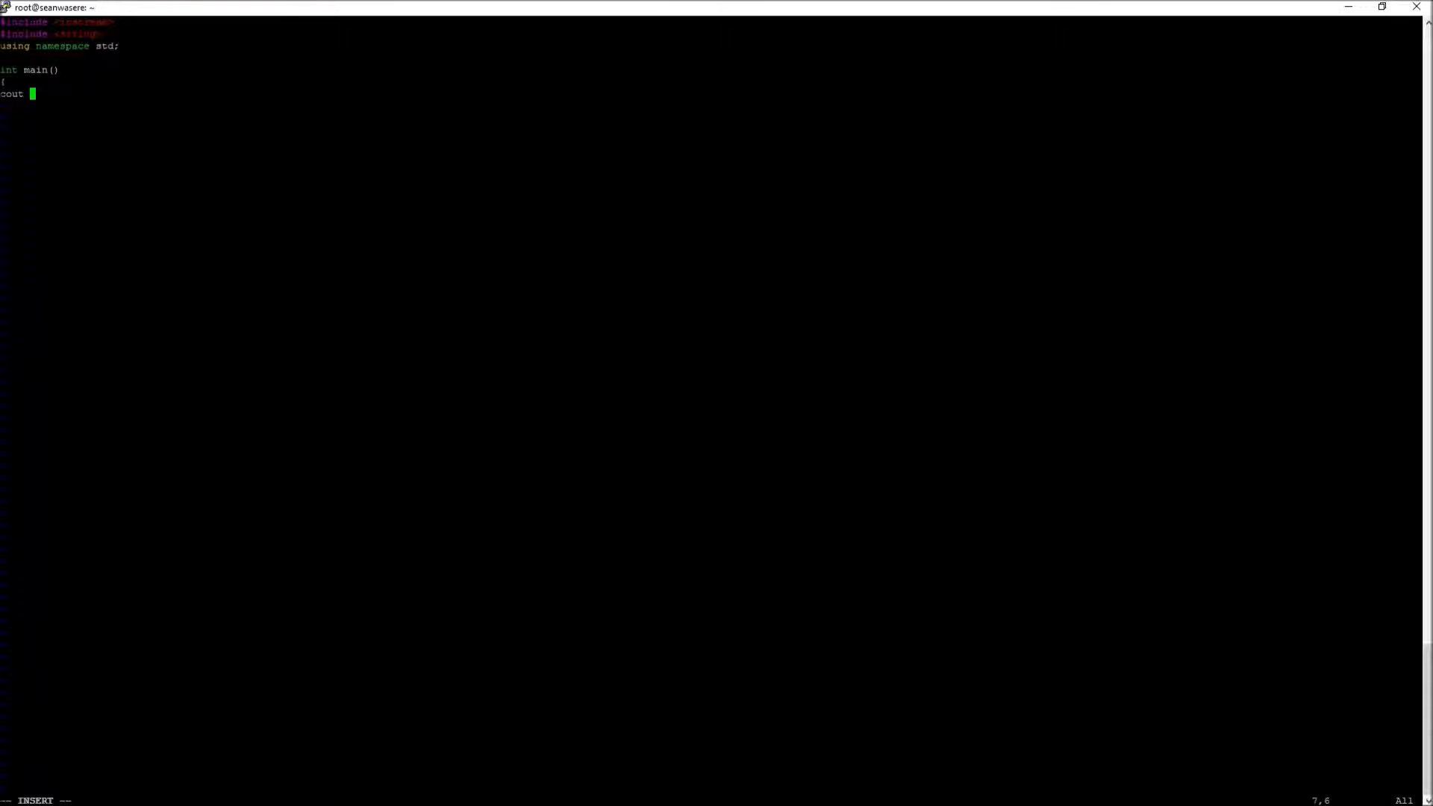
Step: Print the "What is your name?" prompt, declare string name and read it with cin >> name
text(<< "H)
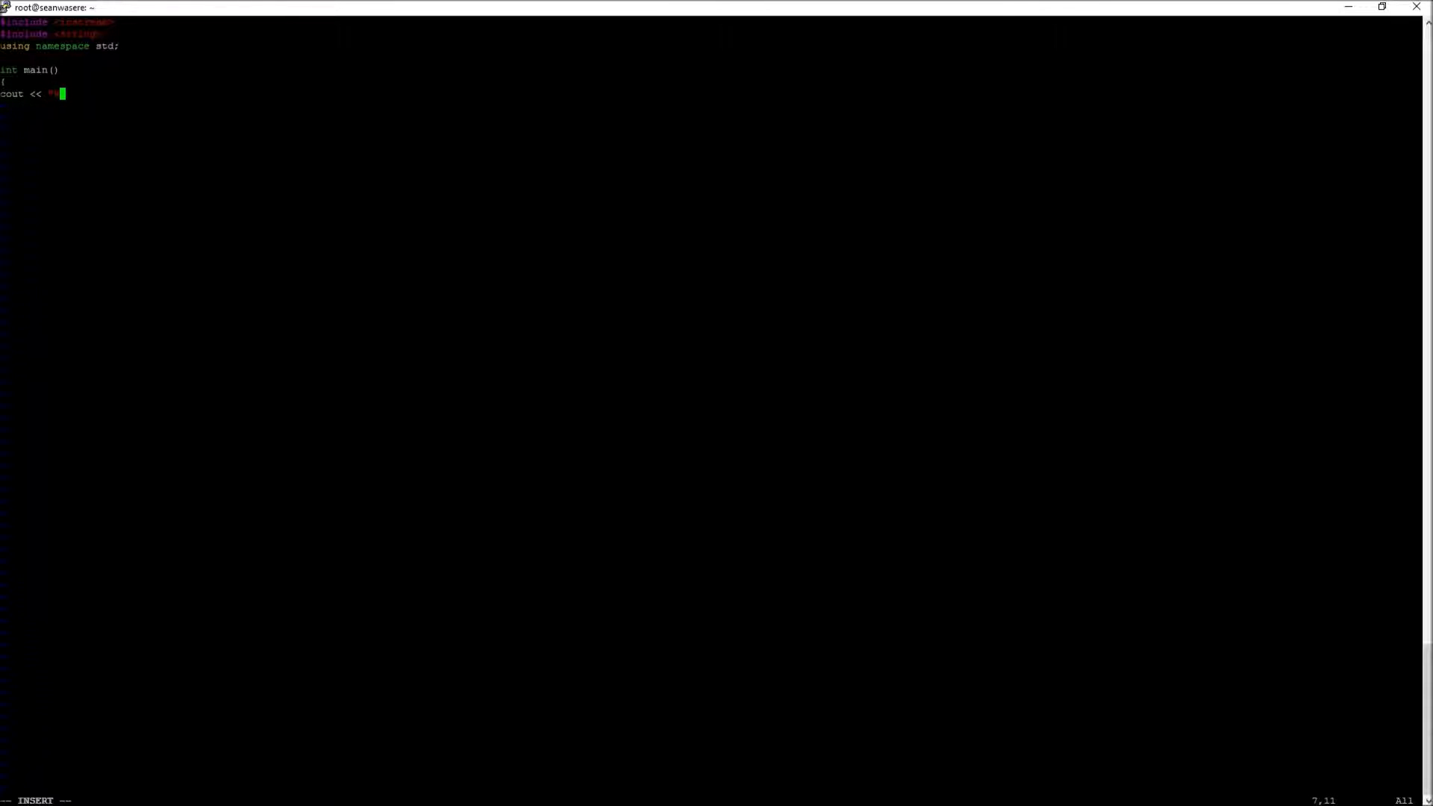
text(What is your)
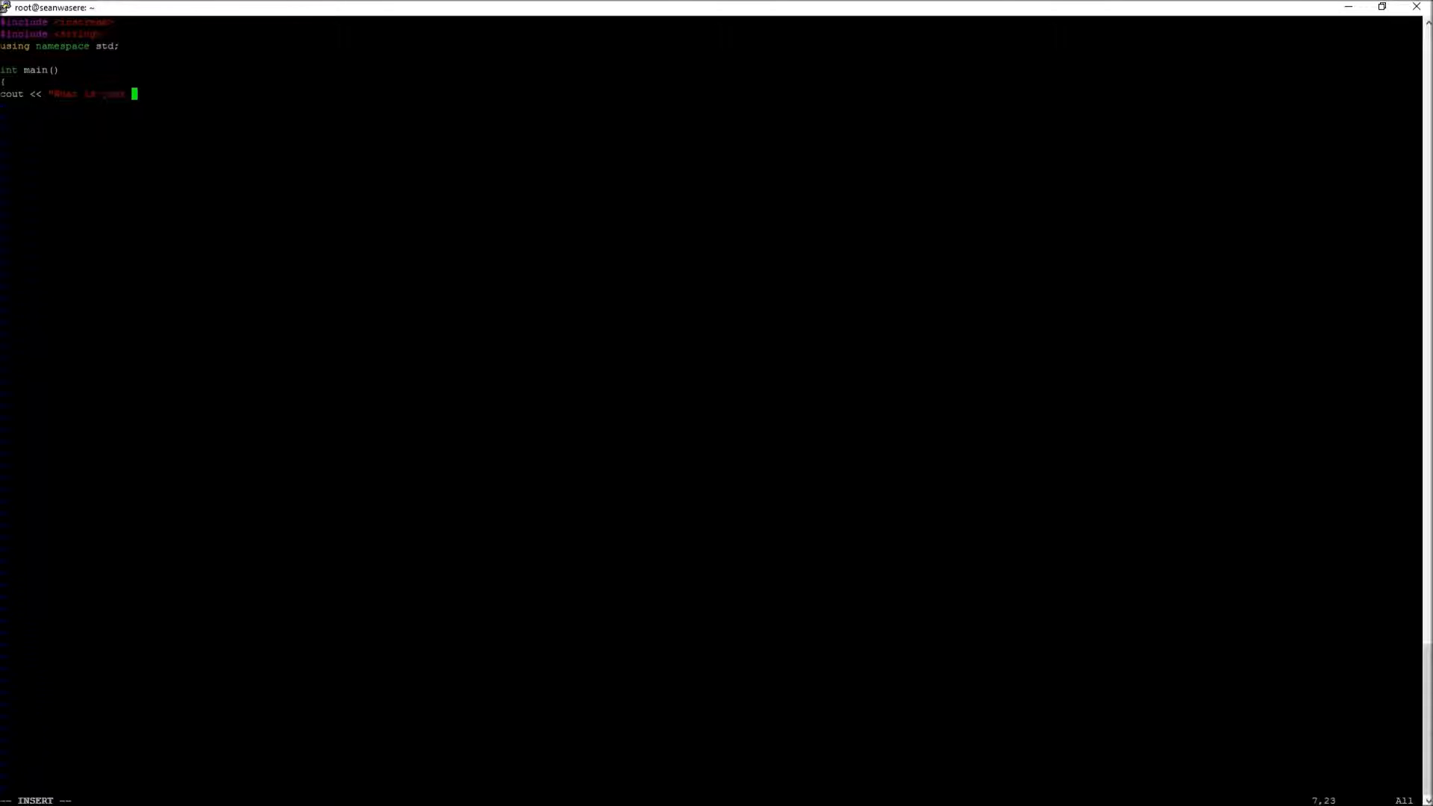
text(name?)
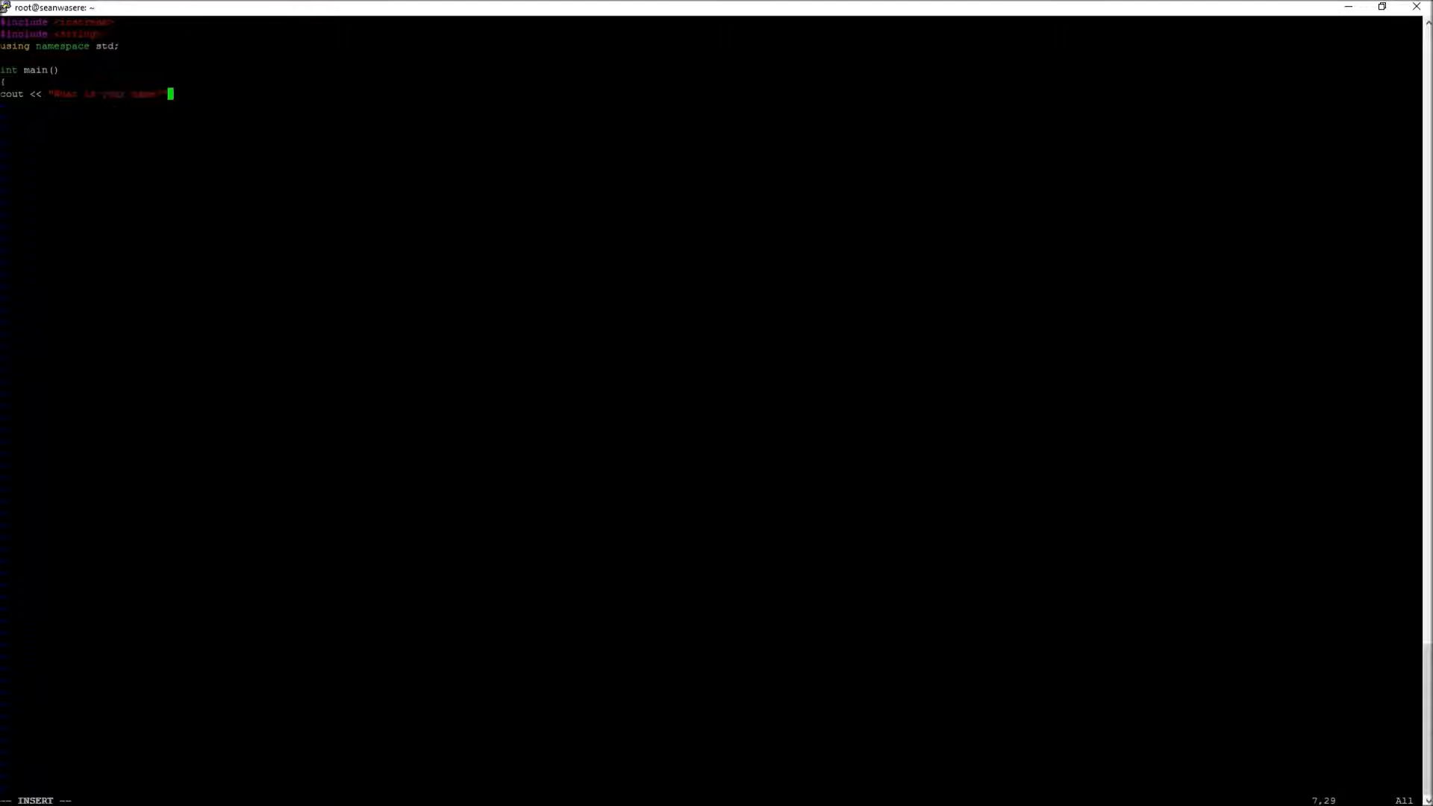
text(;)
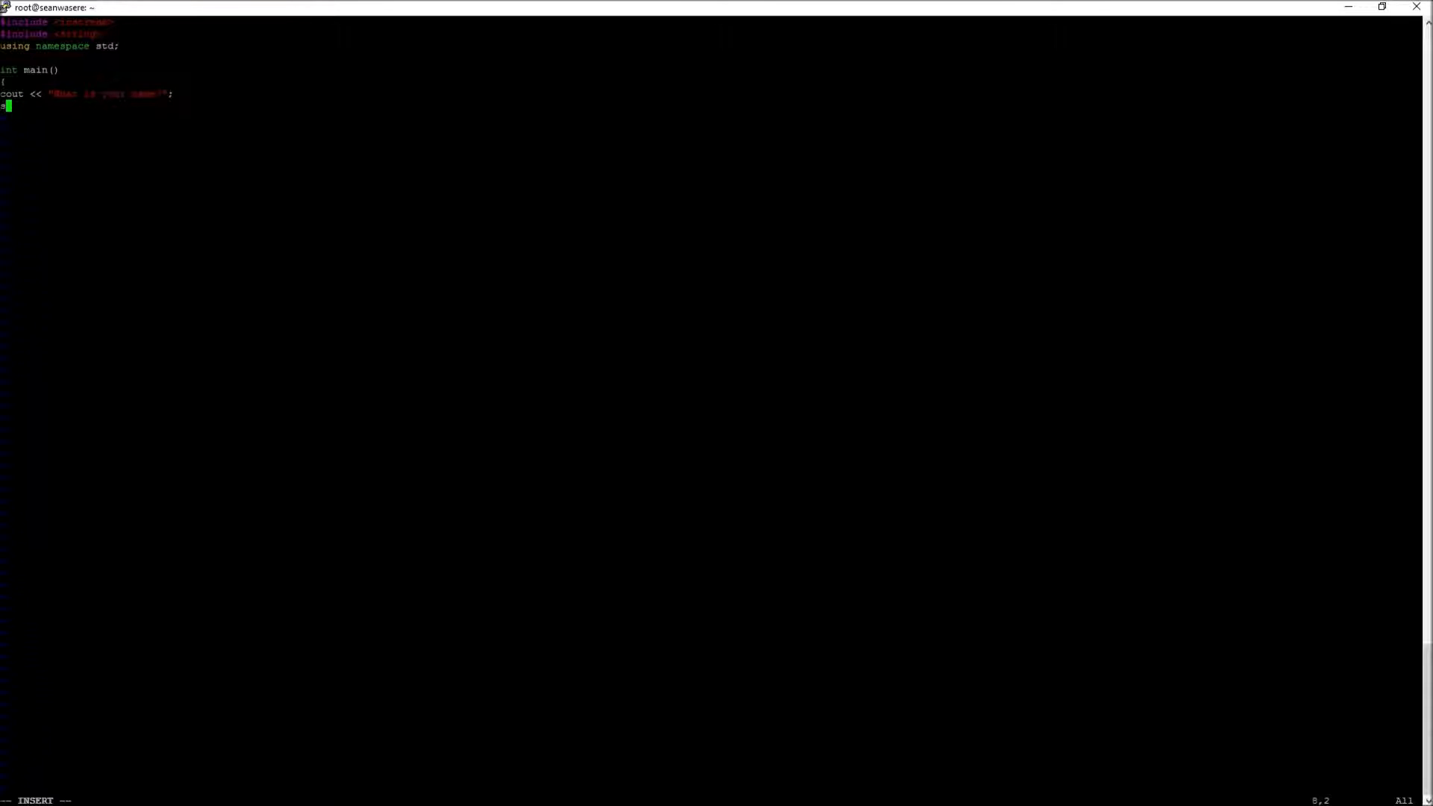
text(string name;)
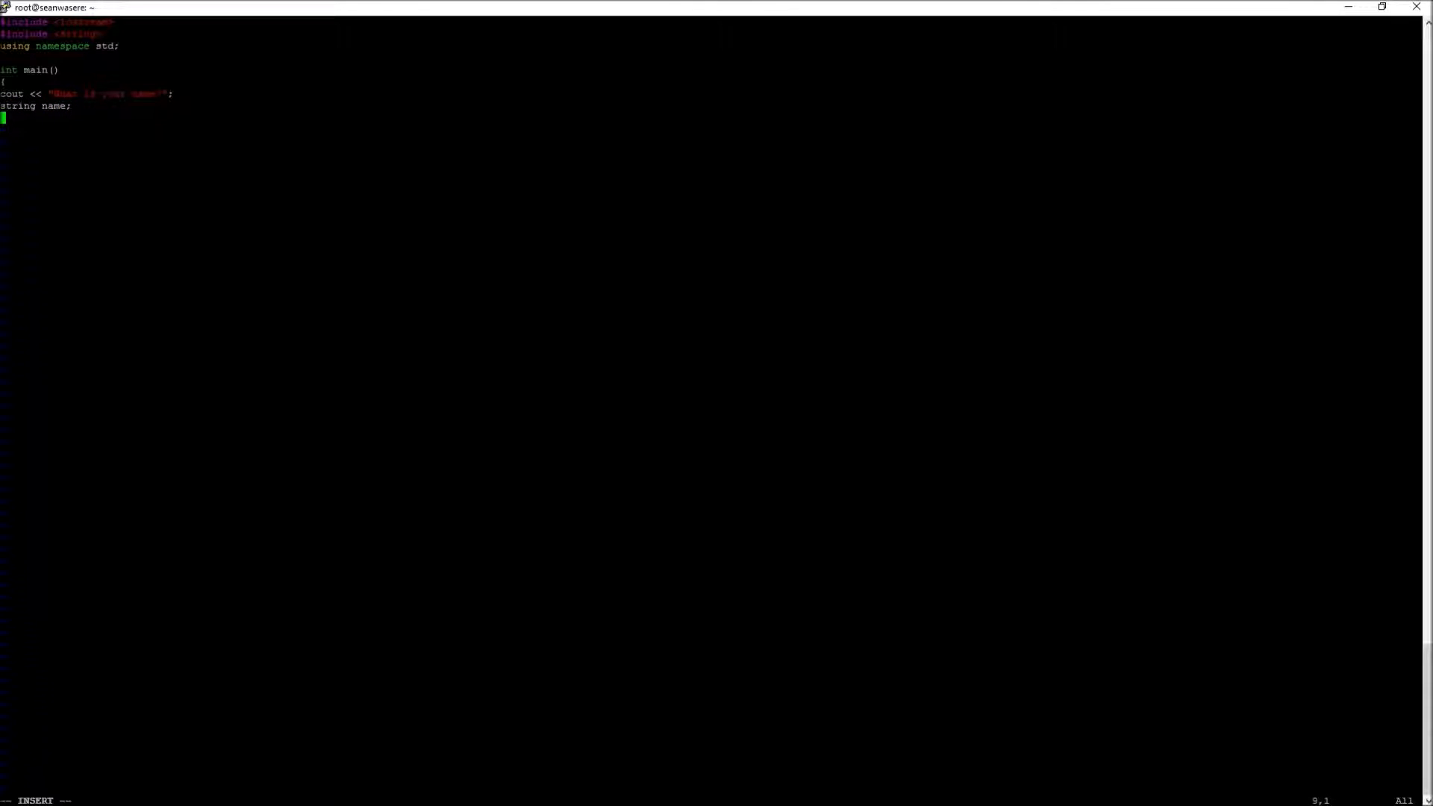
text(cin)
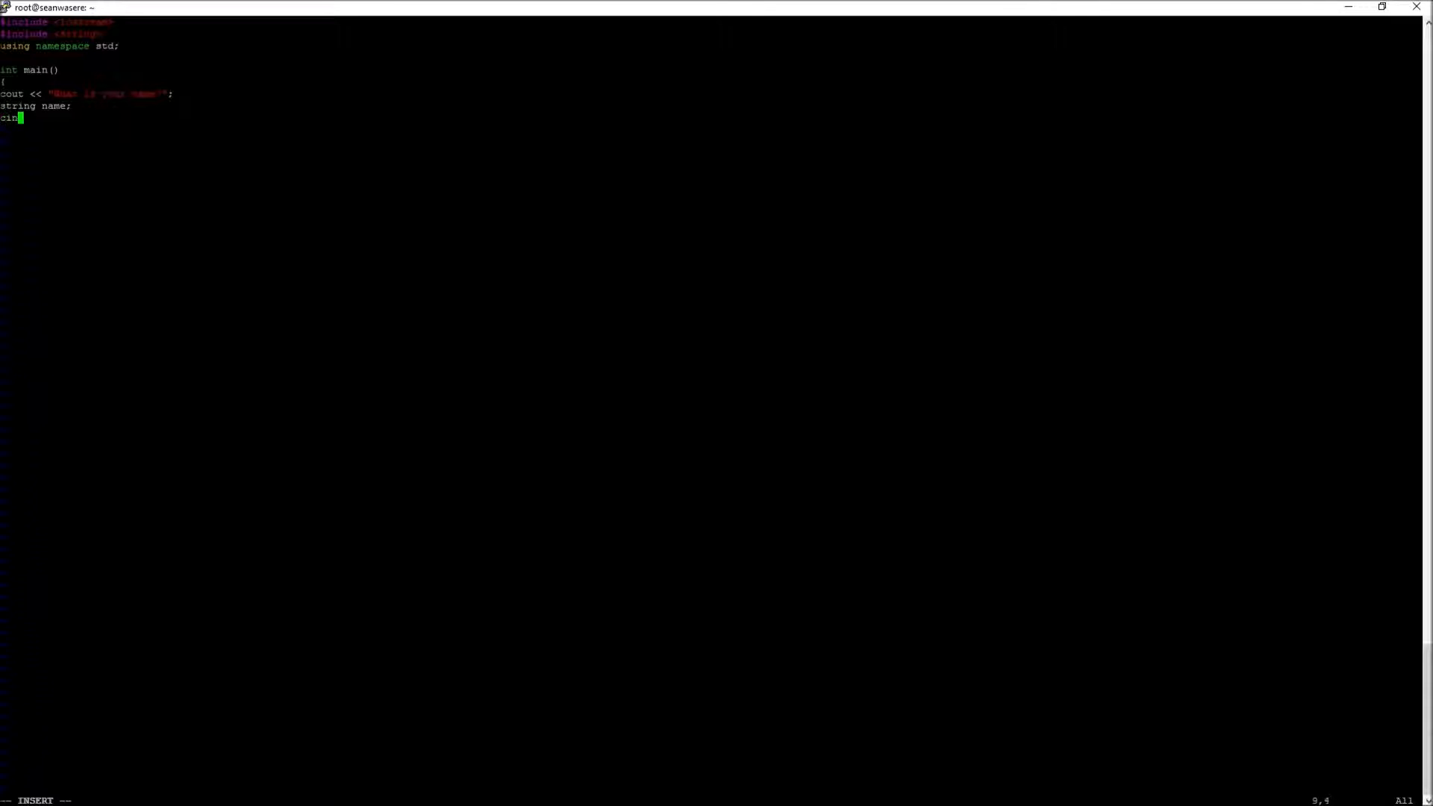
text(>> n)
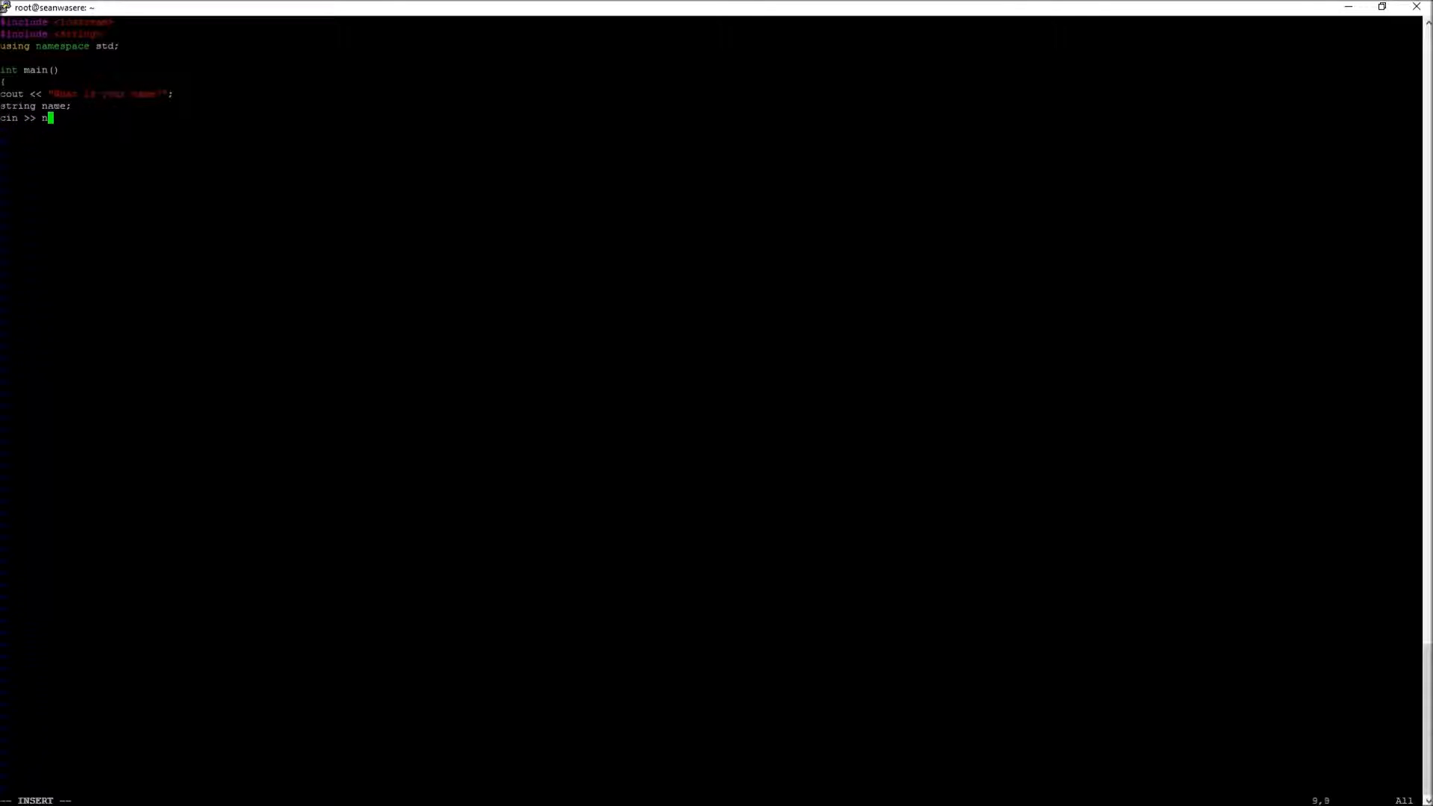
text(ame;)
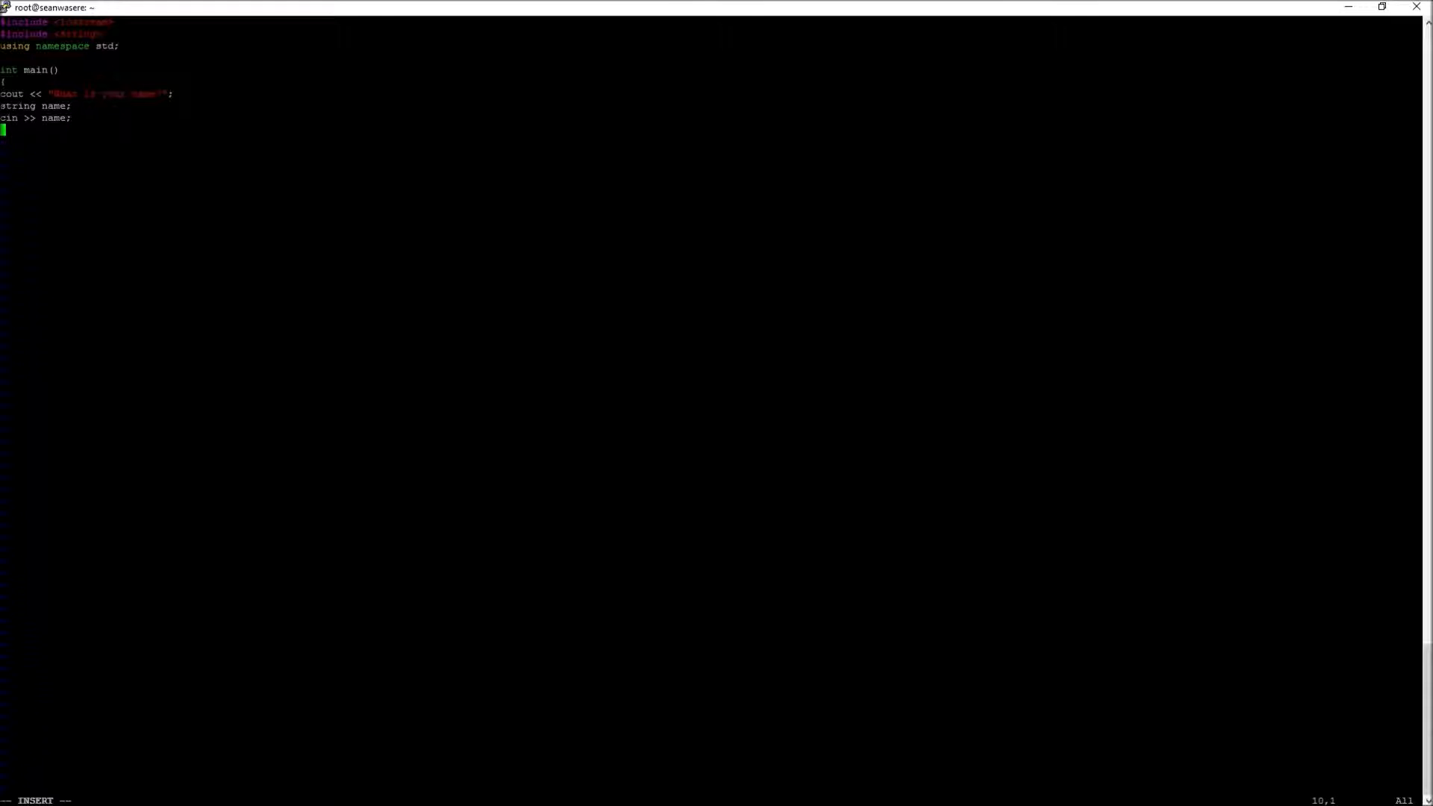
Step: Print "Hi, " << name << endl, add return 0 and close main
text(cout << "Hi " <<)
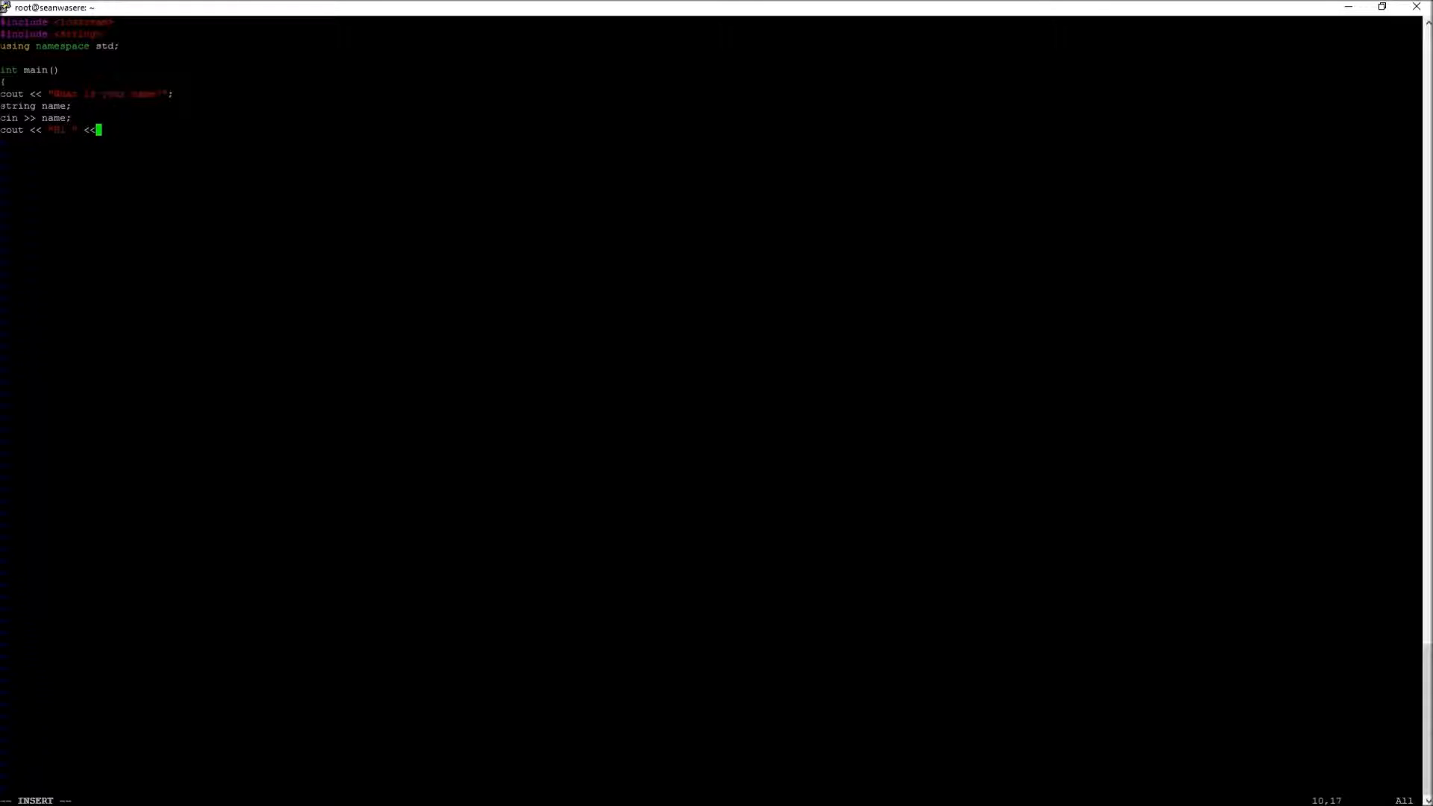
text(name <<)
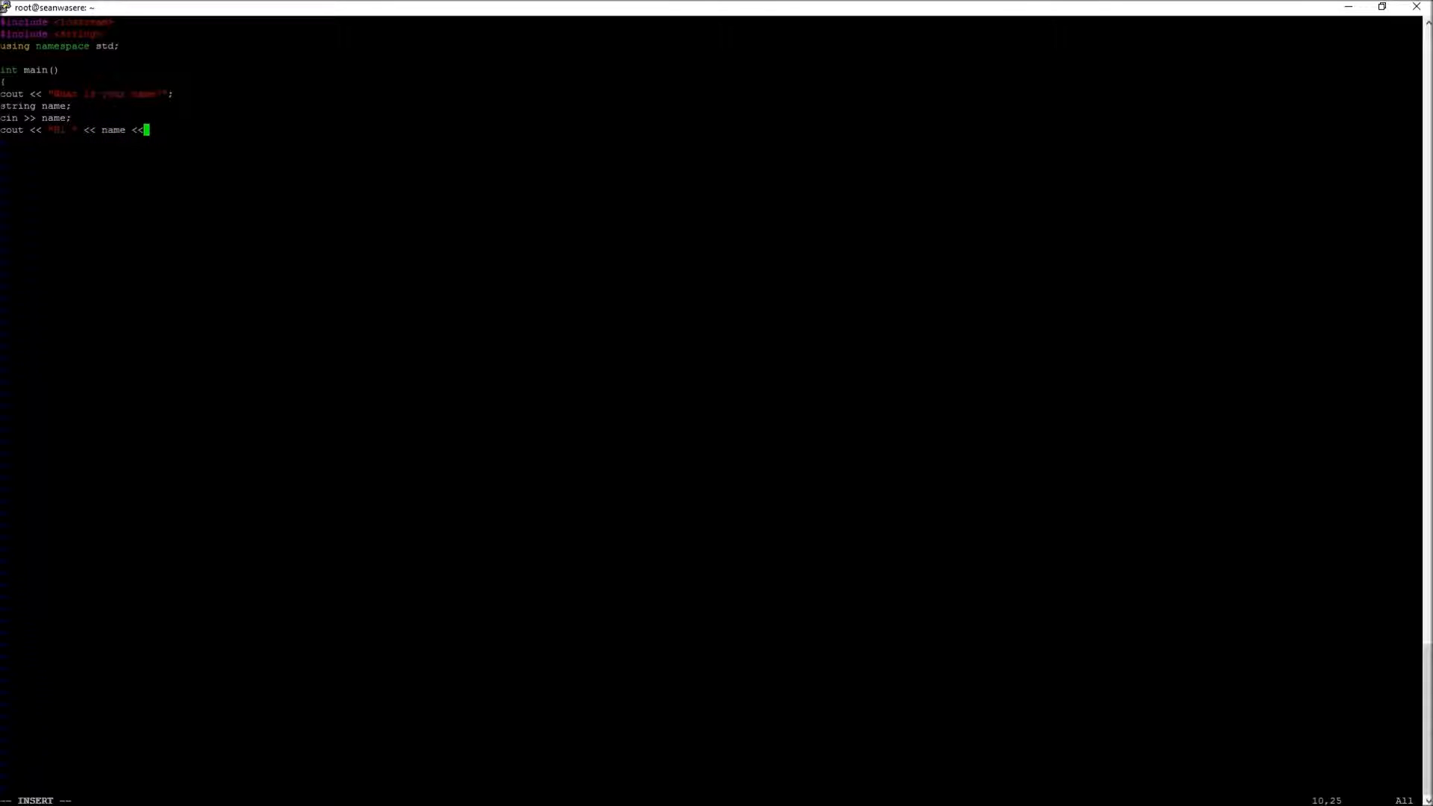
text(endl;)
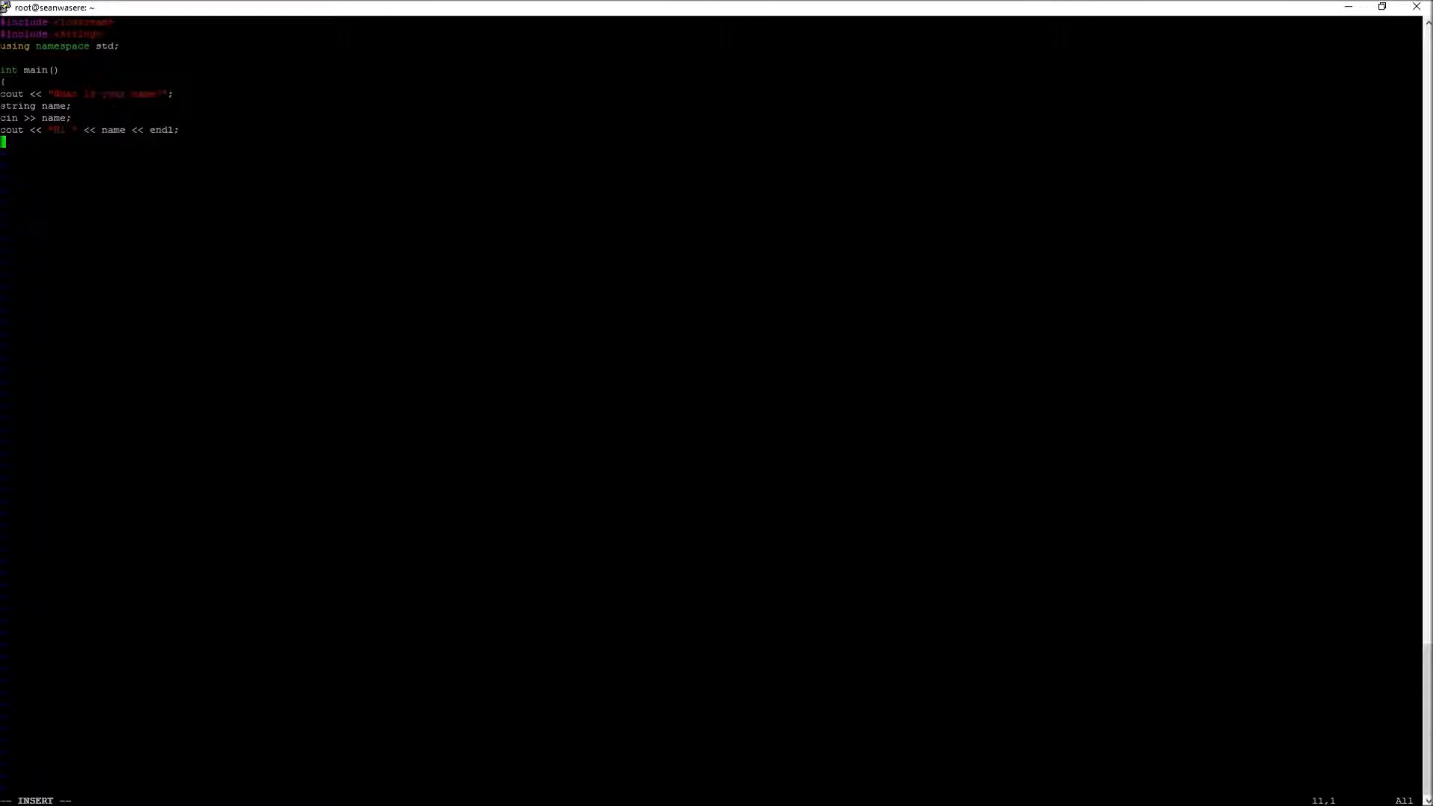
text(return 0;)
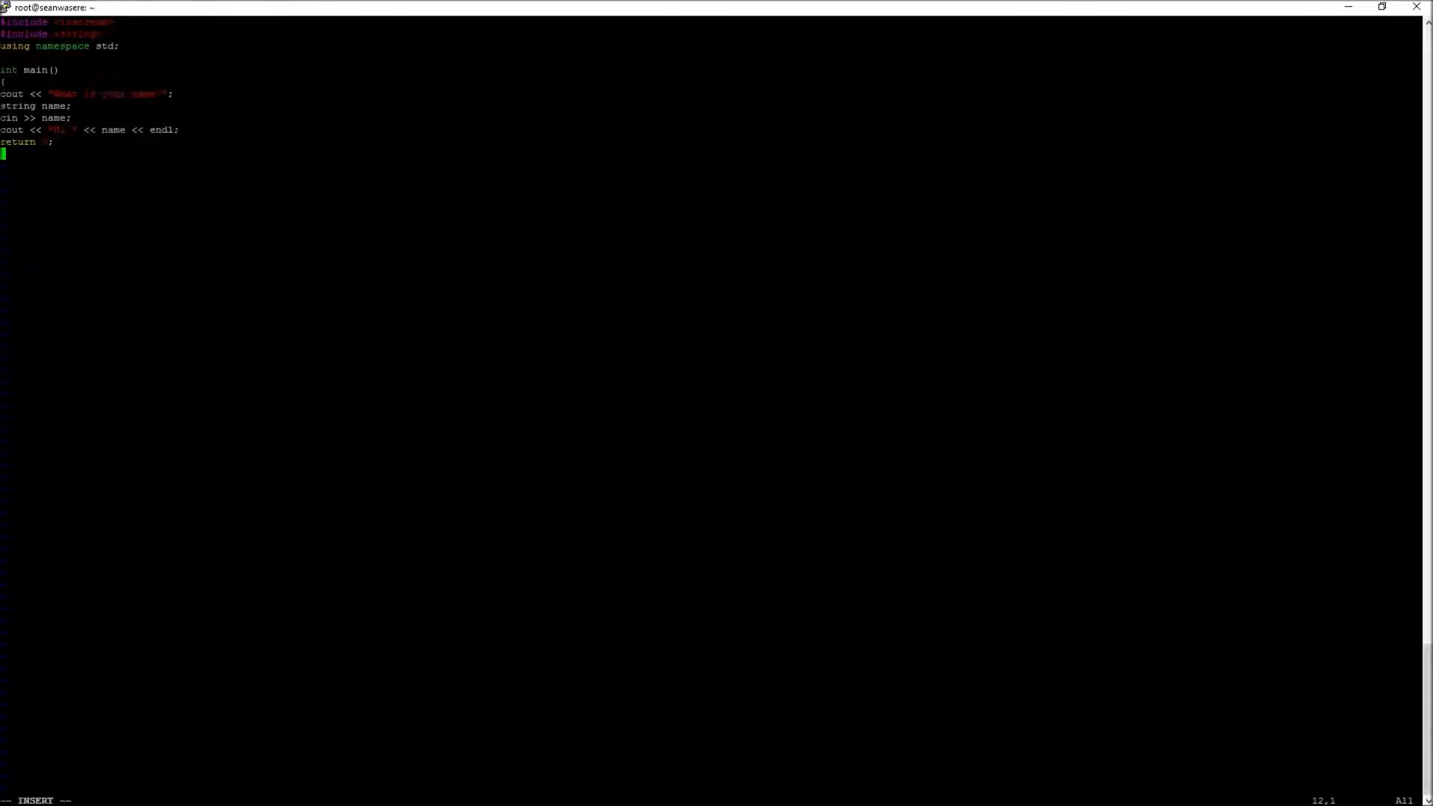
key(Enter)
text(})
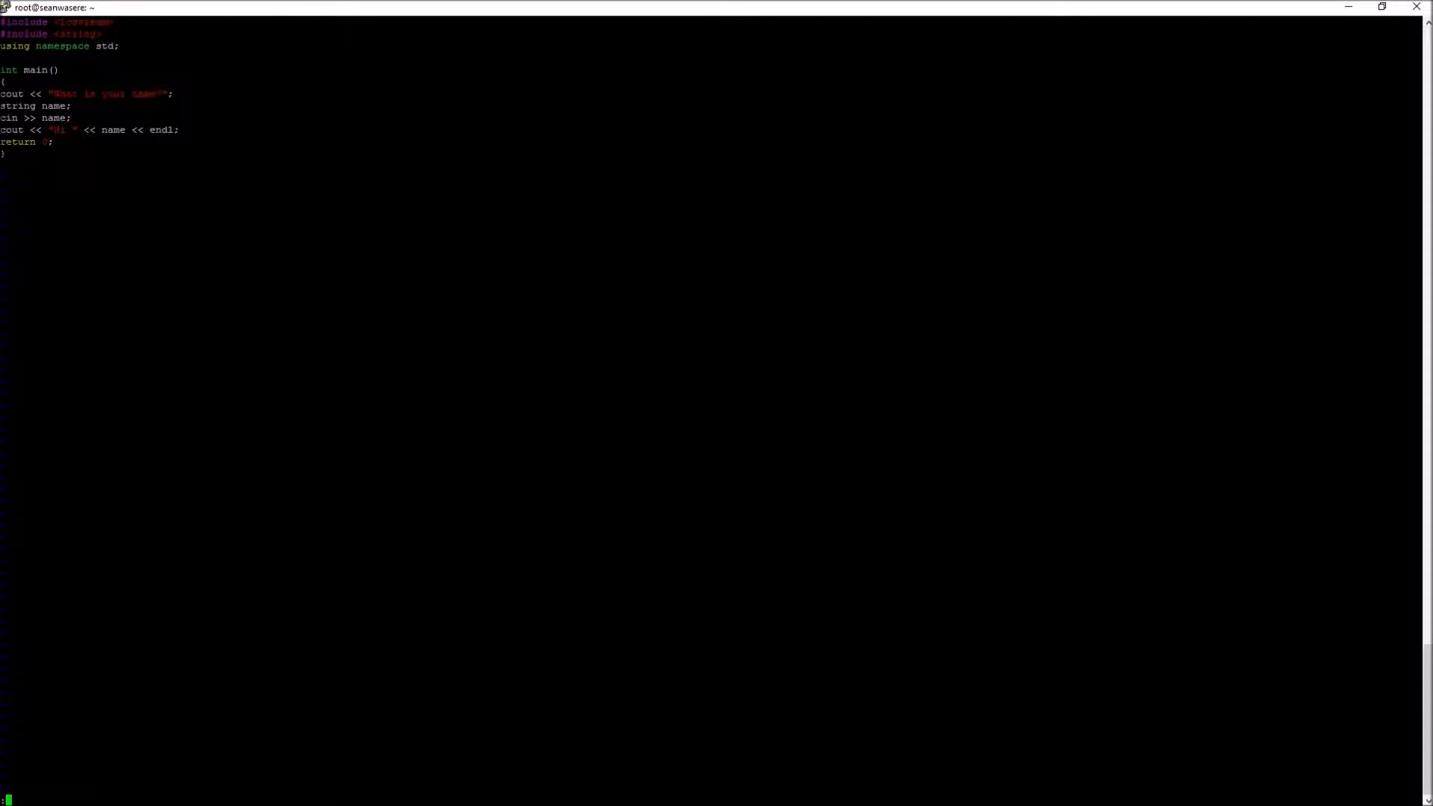
Step: Save with :wq and compile with g++ cppDemo.cpp -o cppDemo
text(wq)
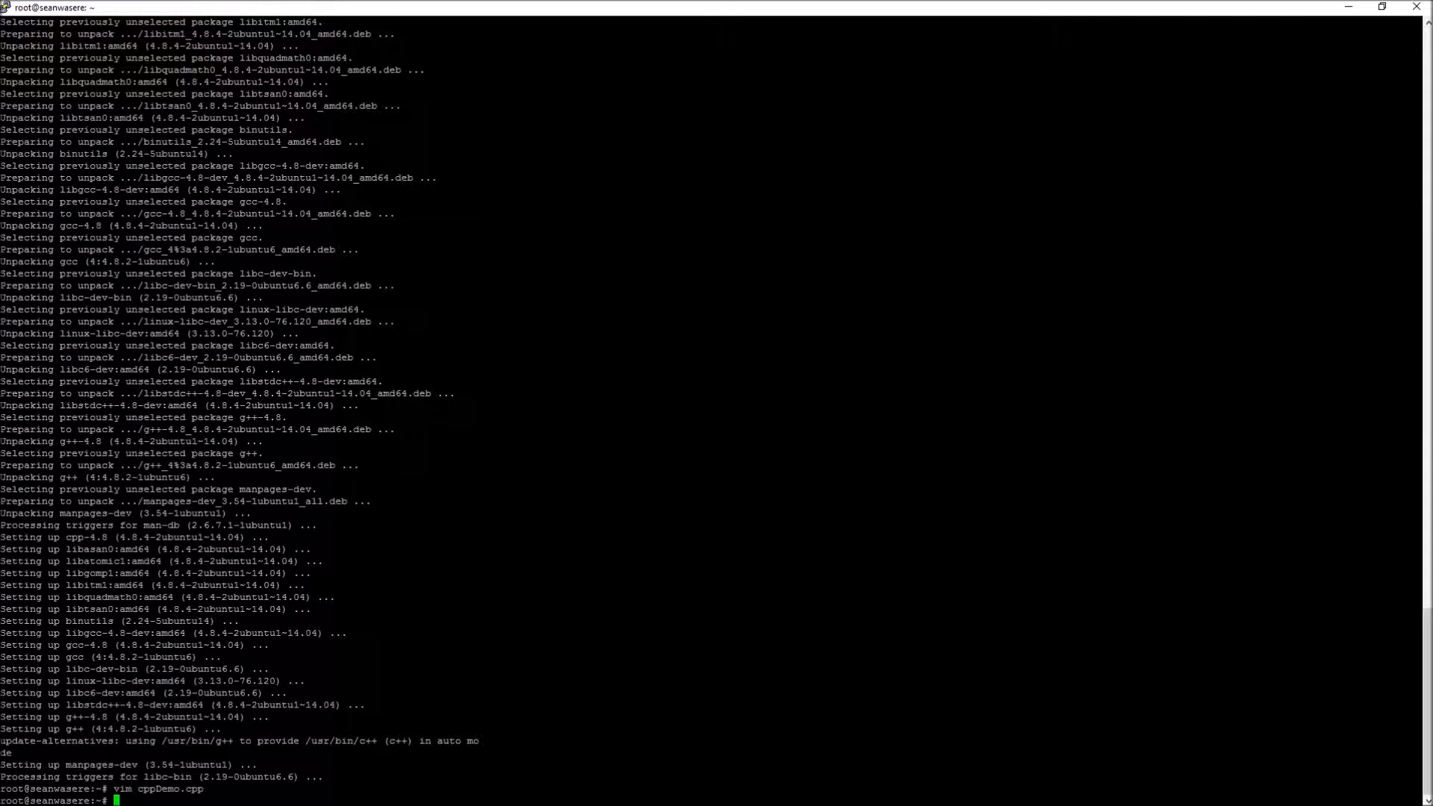
text(g)
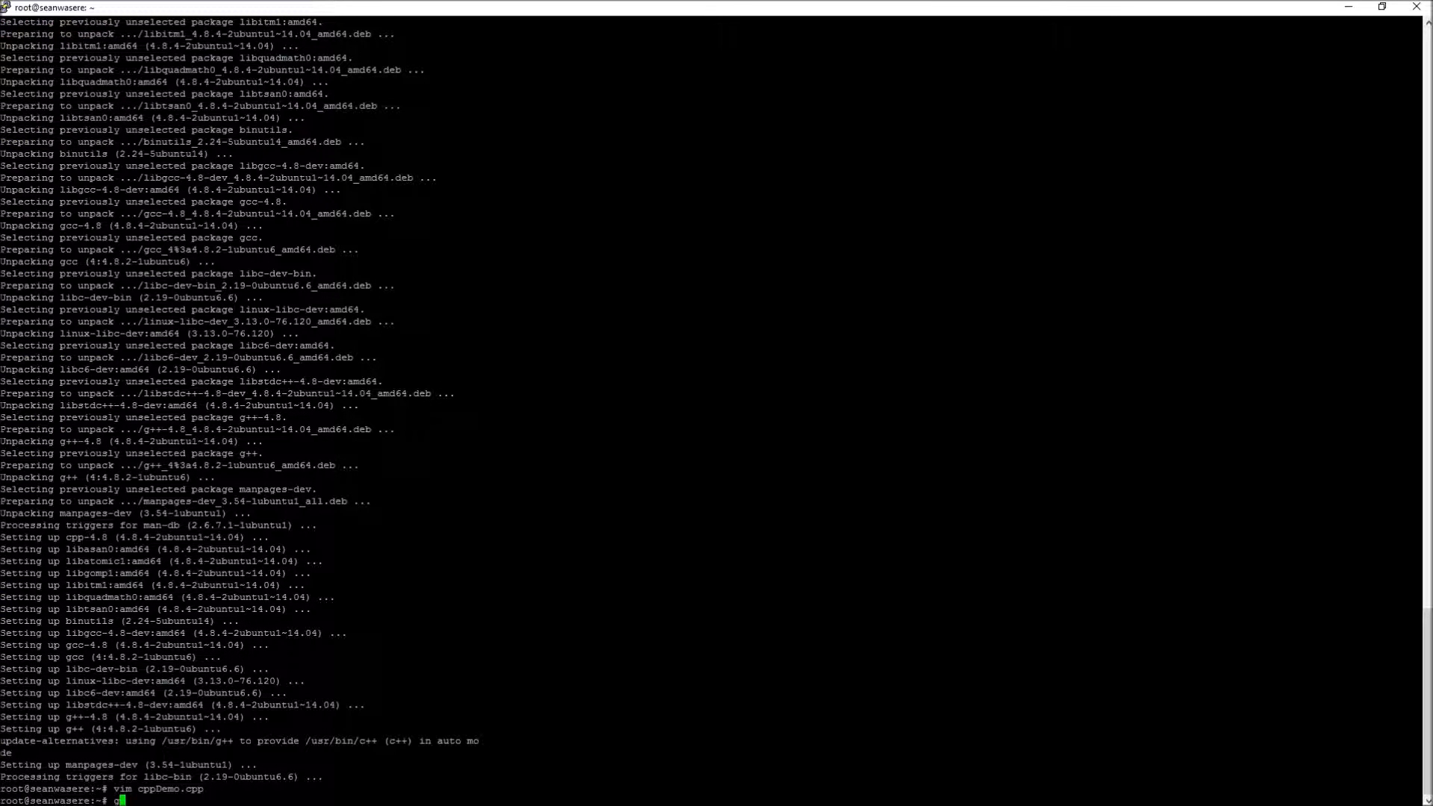
text(++)
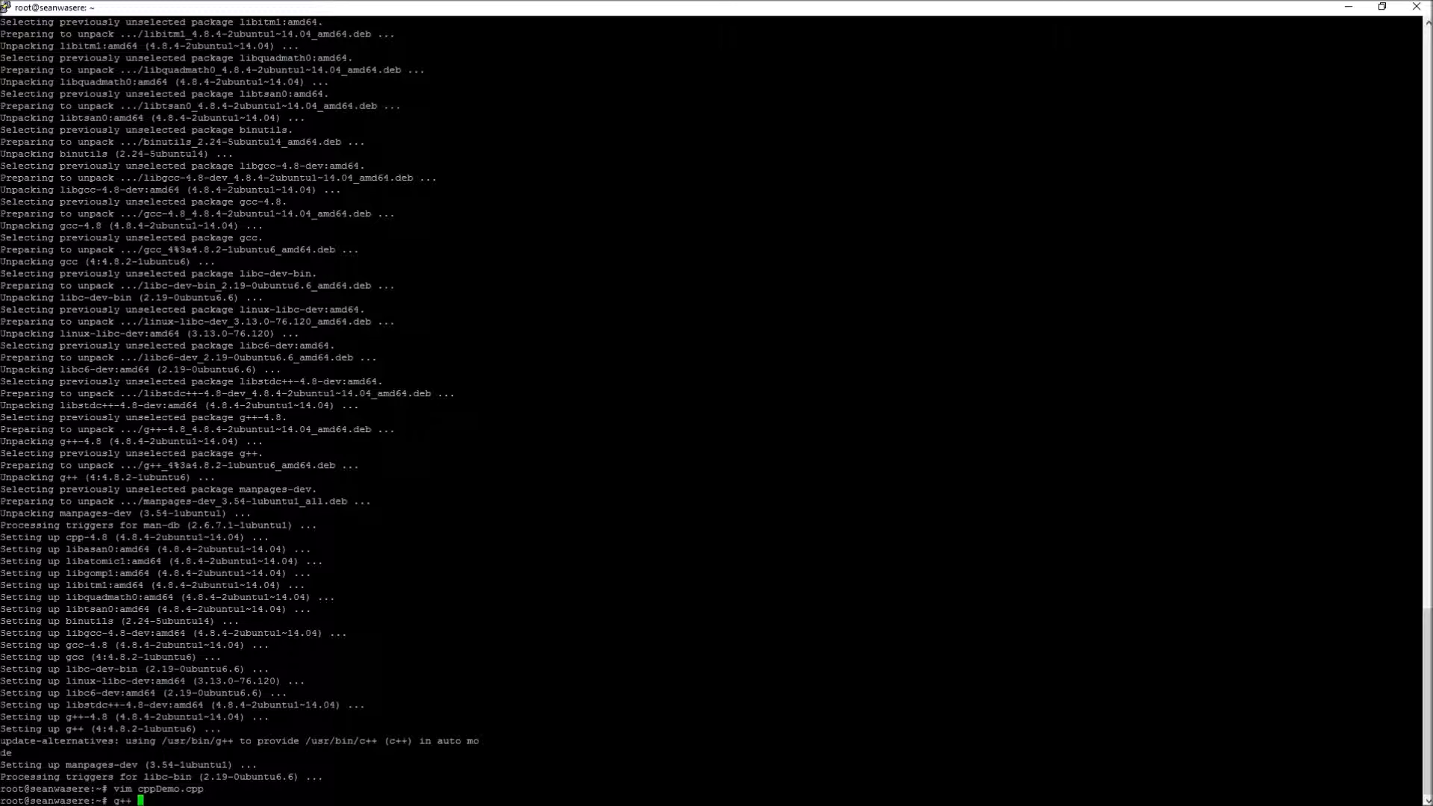
text(cppDemo.cpp)
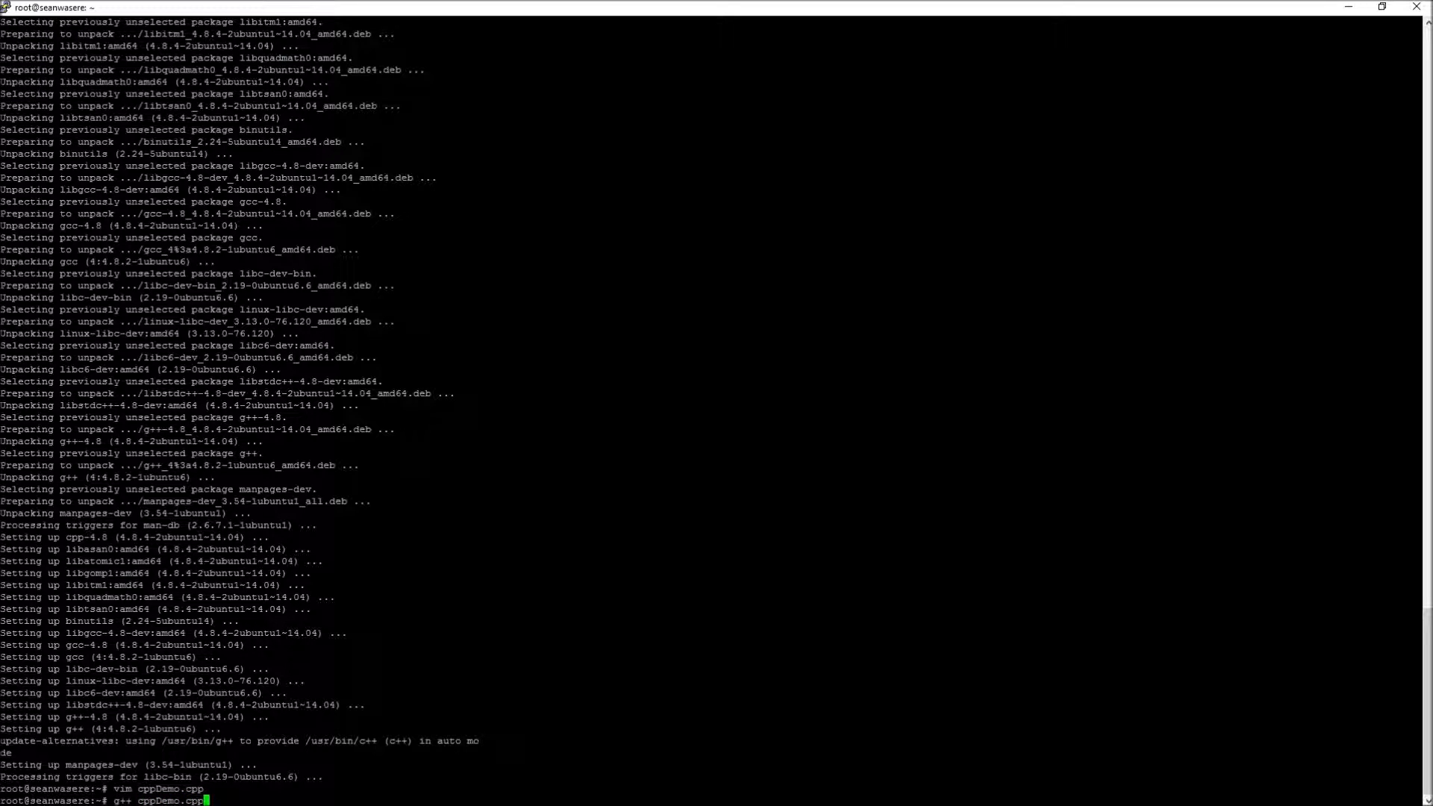
text(-o c)
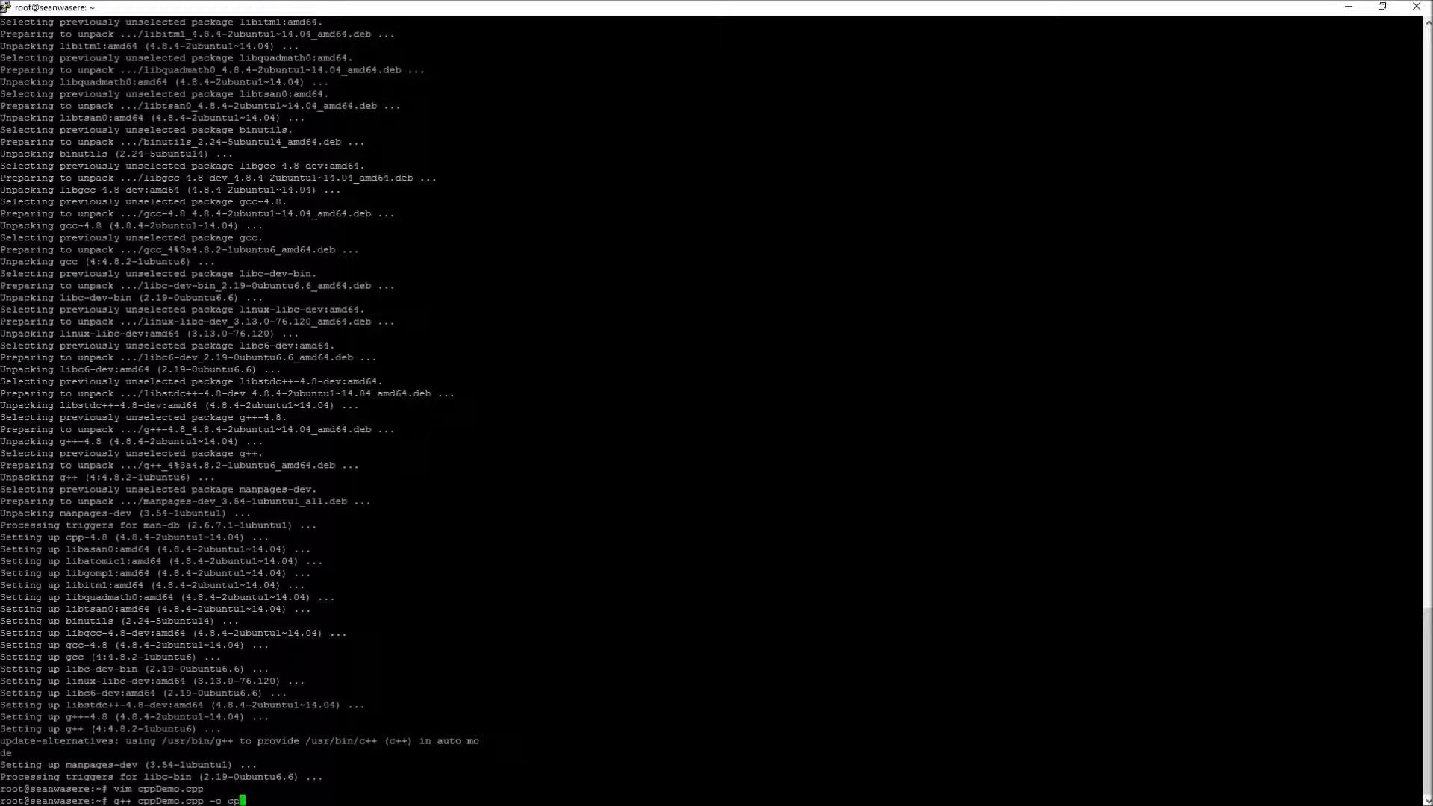
text(ppDemo)
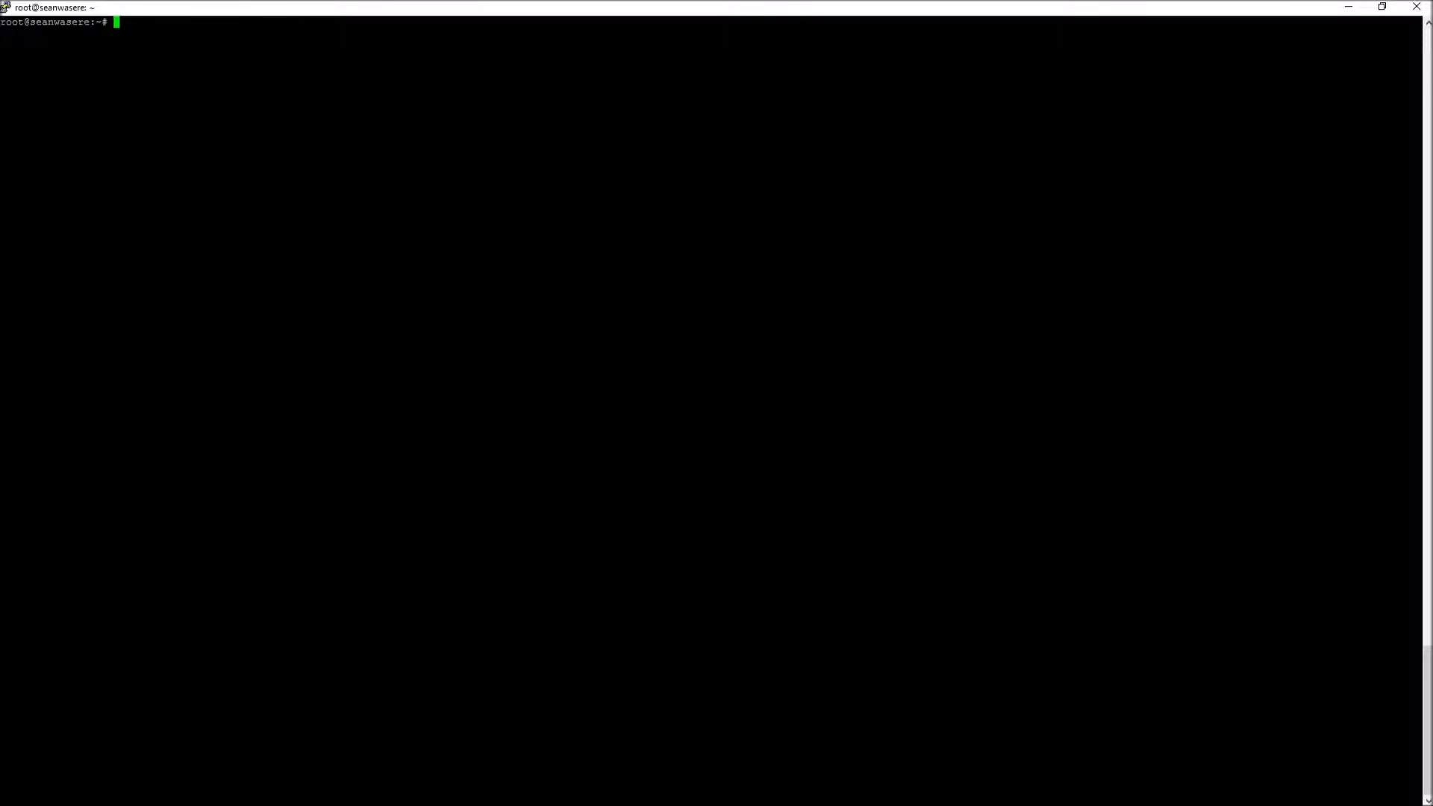
Step: Run ./cppDemo and answer its name prompt with SeanWasEr
text(./)
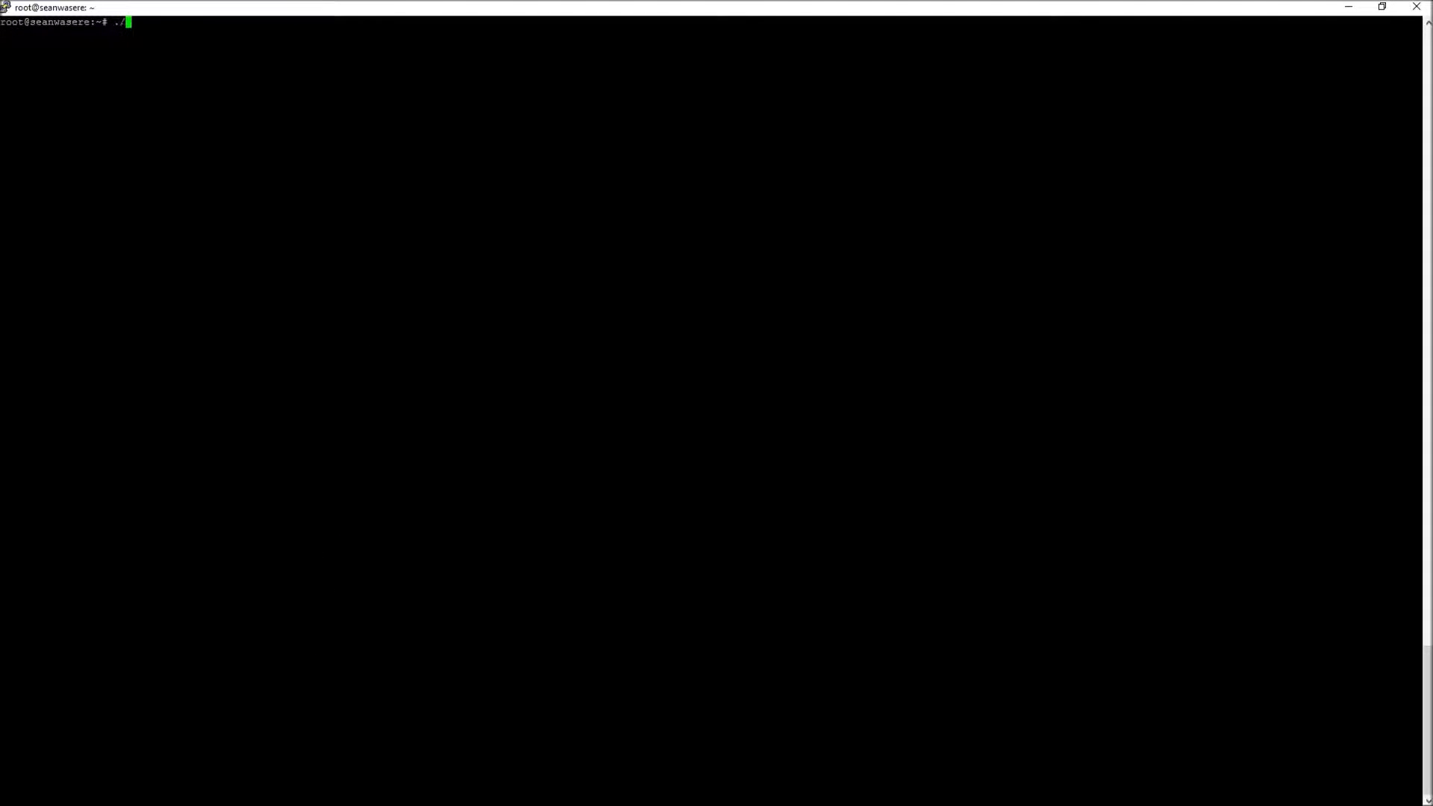
text(cppDemo)
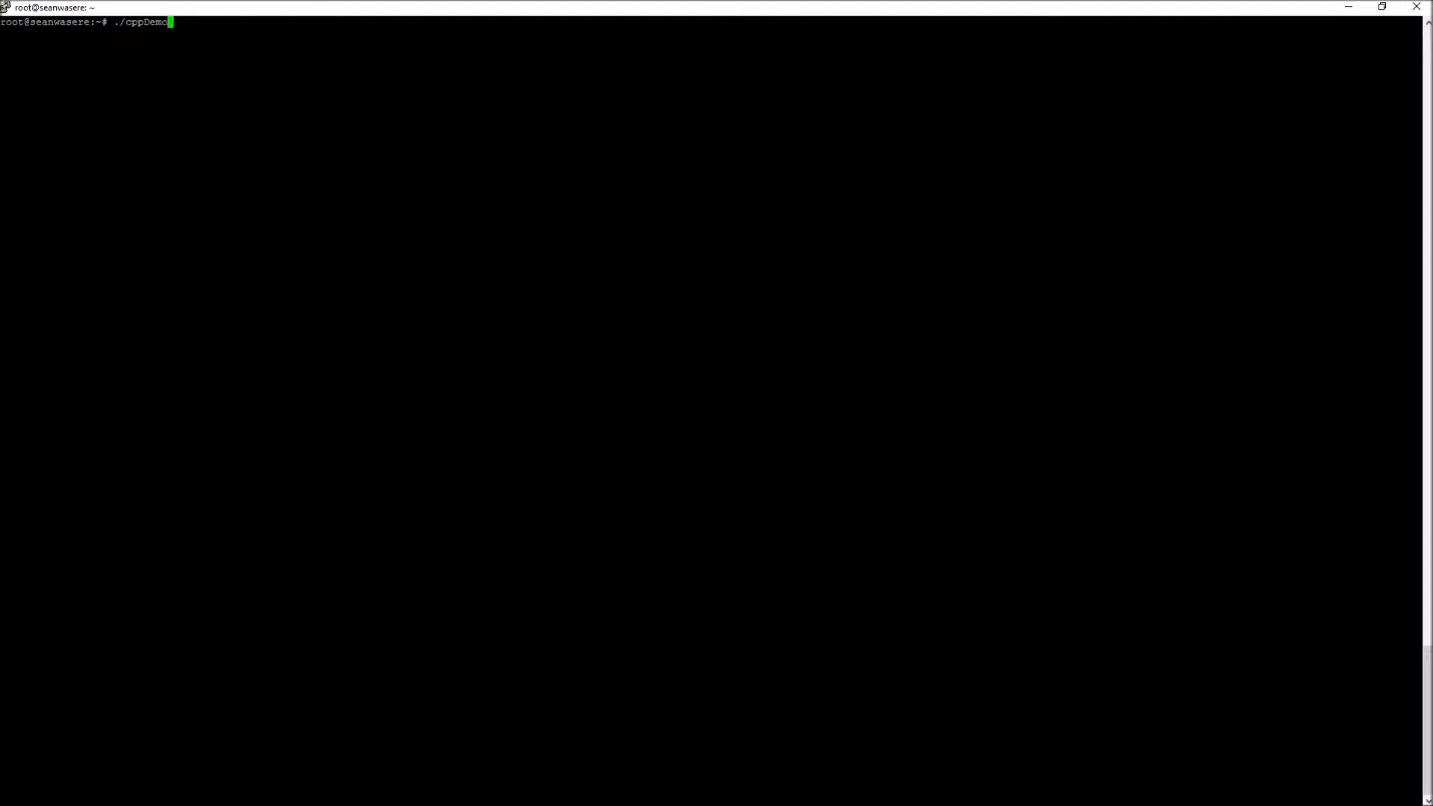
key(enter)
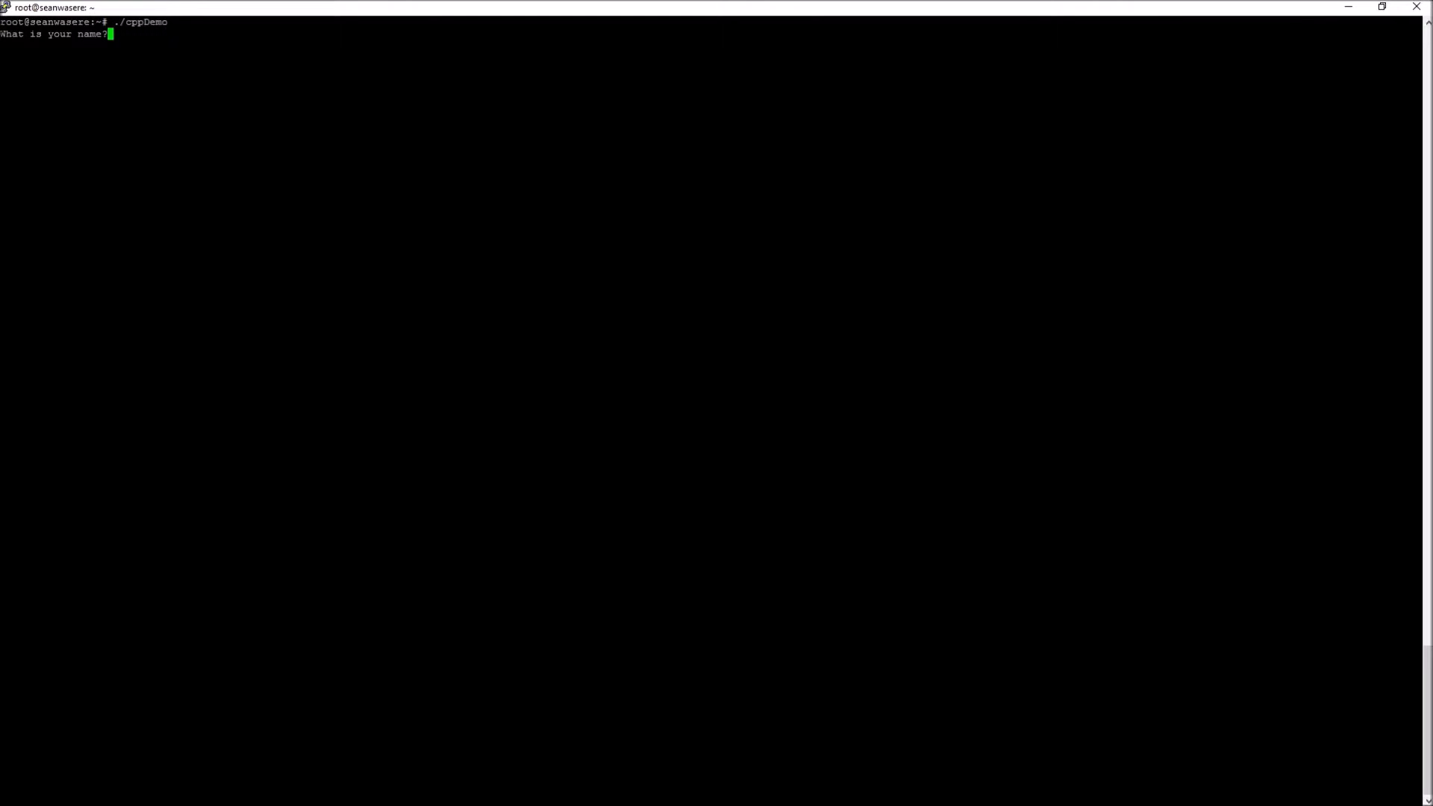
text(SeanWasEr)
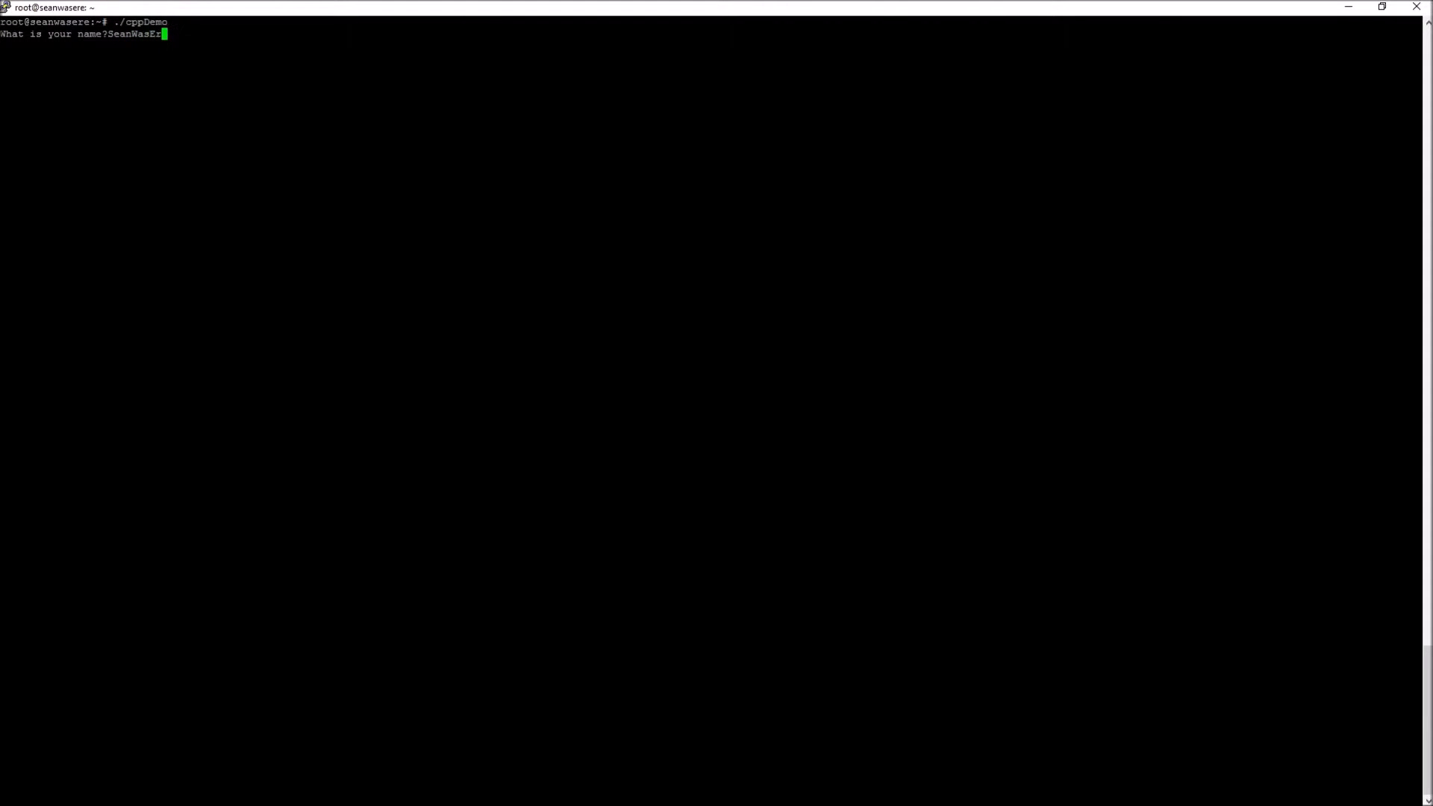